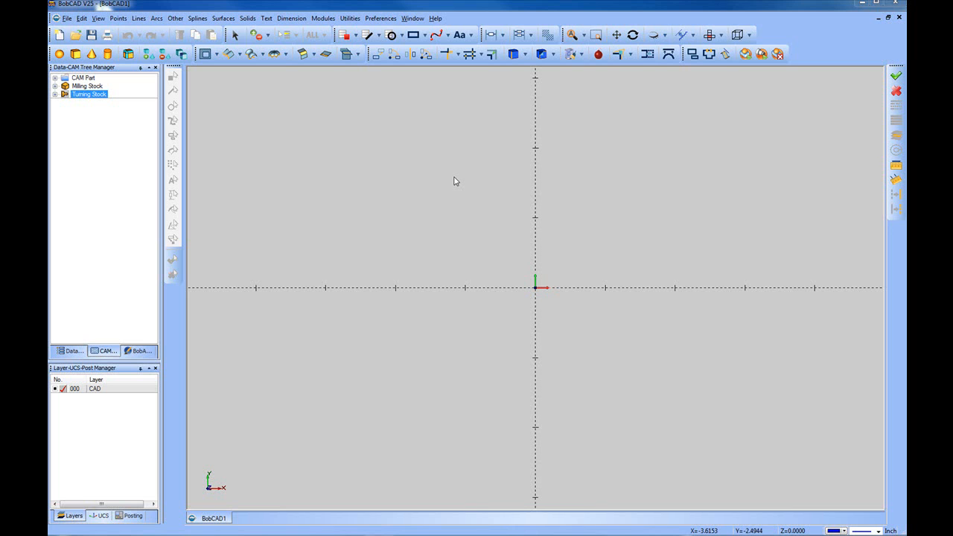
pyautogui.moveTo(453, 180)
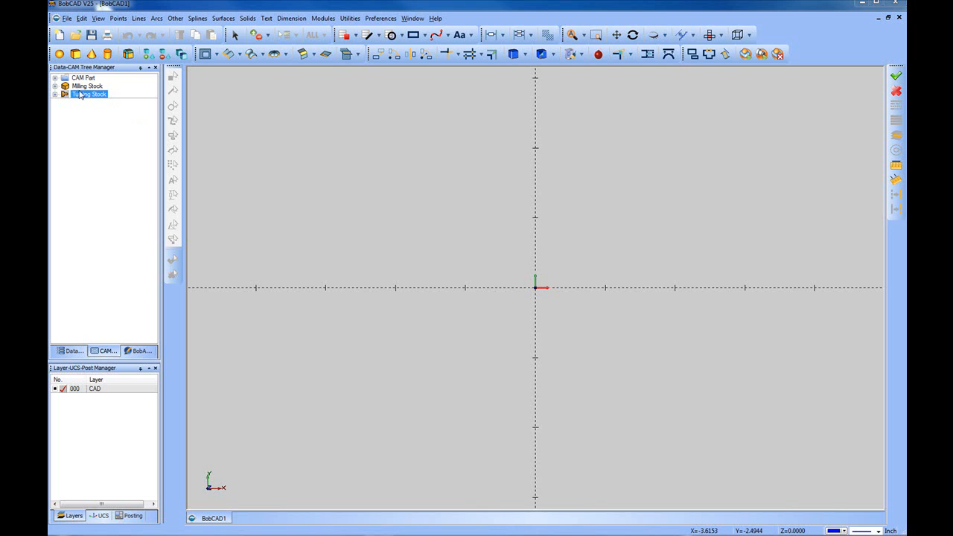
# Expand CAM Part in the CAM tree and bring up the Milling Tools context menu.
pyautogui.click(83, 77)
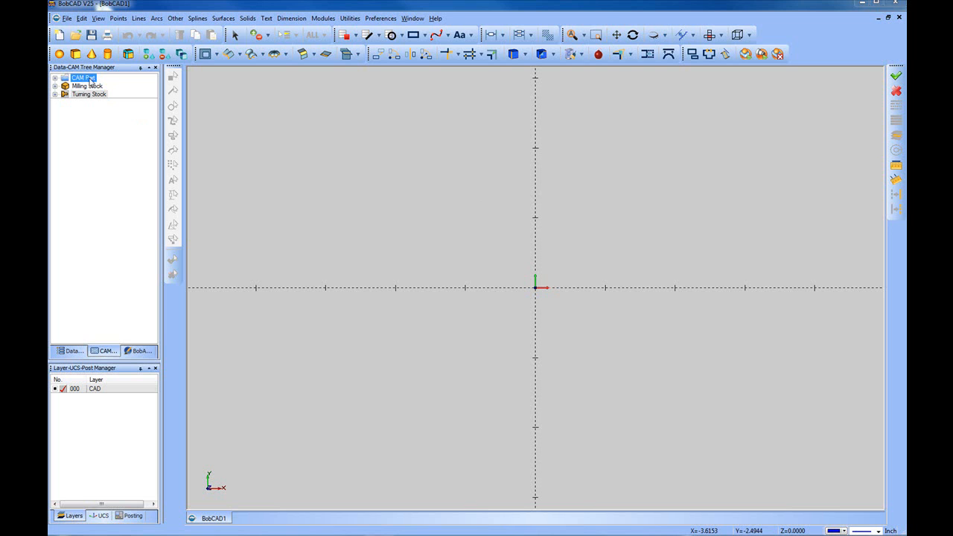
pyautogui.click(57, 78)
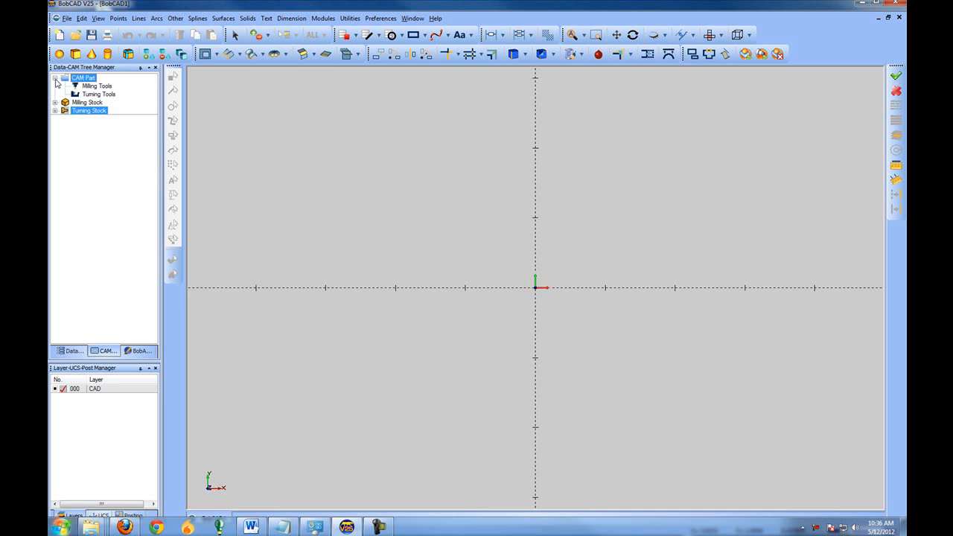
pyautogui.click(97, 85)
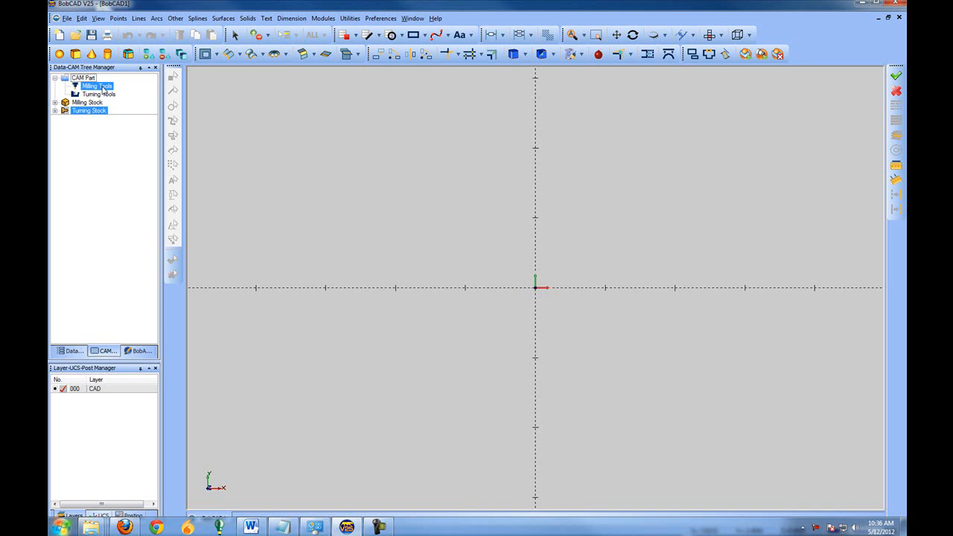
pyautogui.rightClick(93, 85)
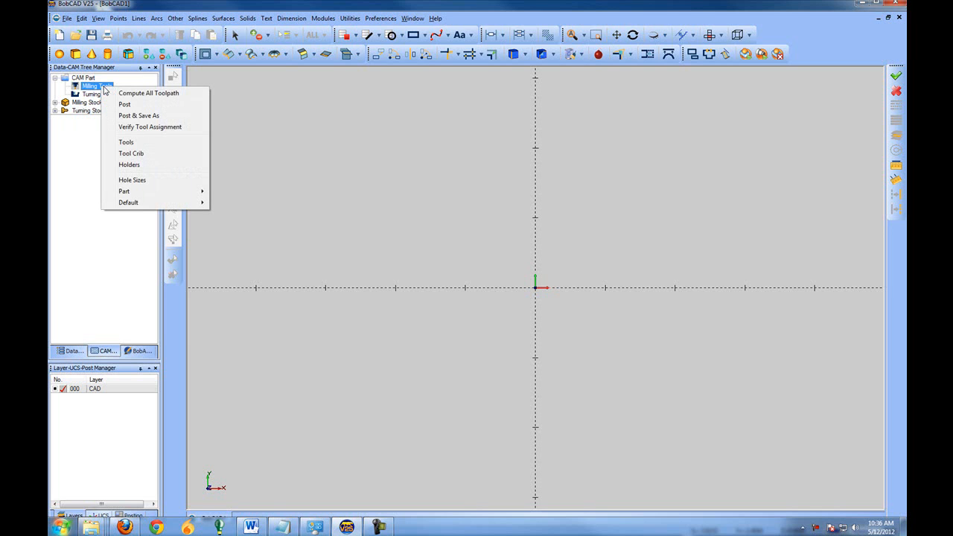
pyautogui.moveTo(125, 143)
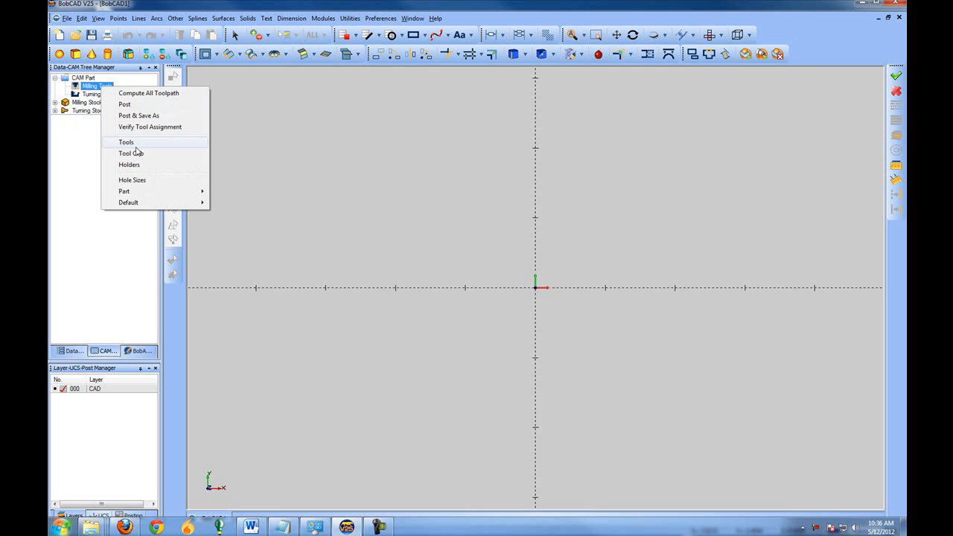
pyautogui.moveTo(131, 152)
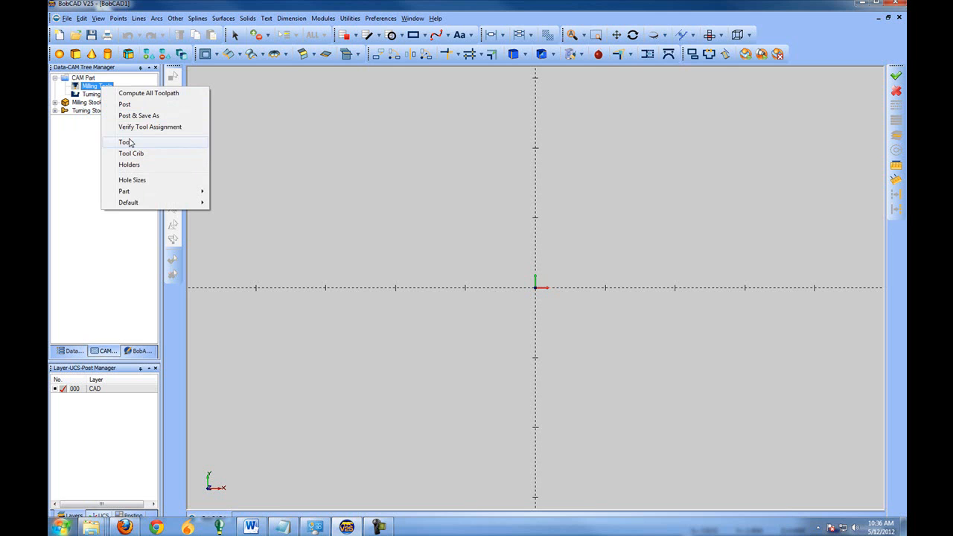
pyautogui.moveTo(133, 155)
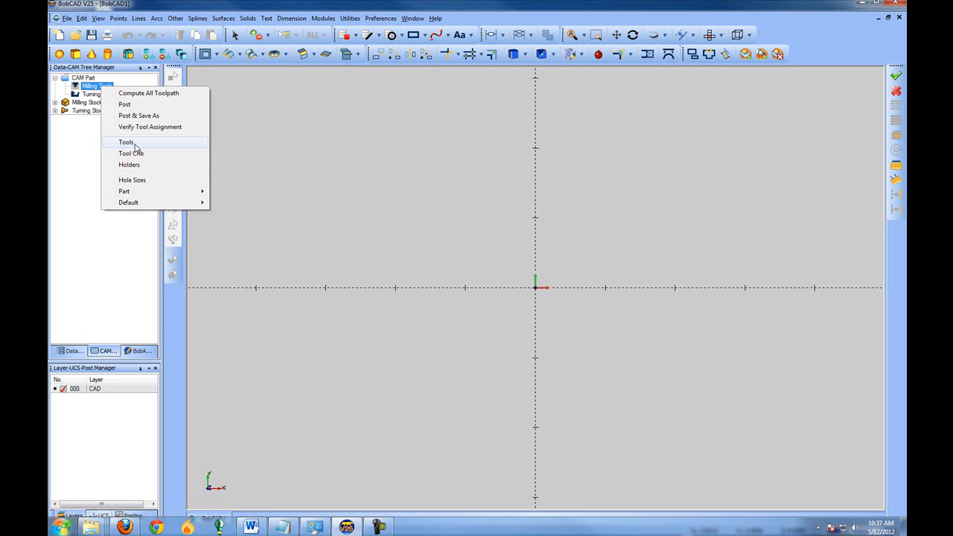
# Browse the Milling Tool Library categories and settle on ENDMILL ROUGH, selecting its last entry.
pyautogui.click(126, 143)
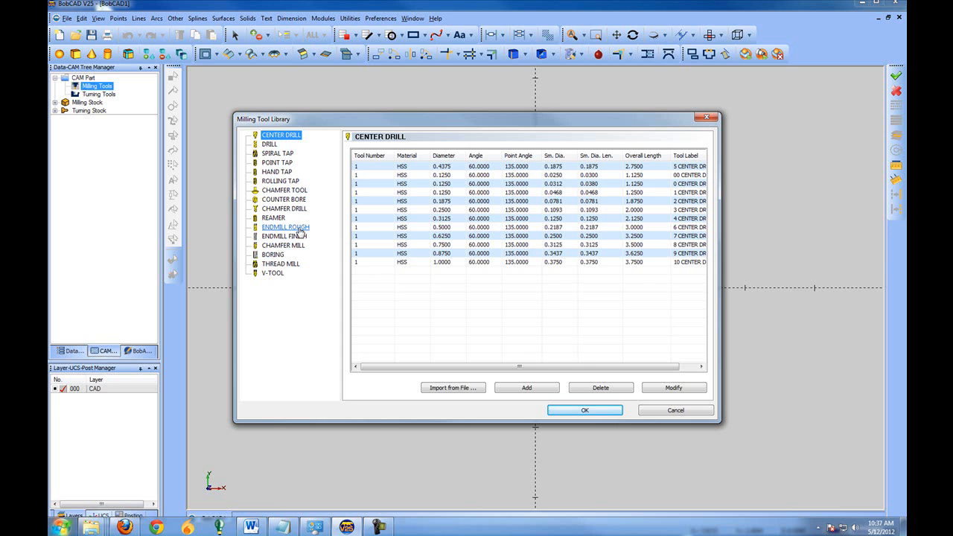
pyautogui.click(285, 227)
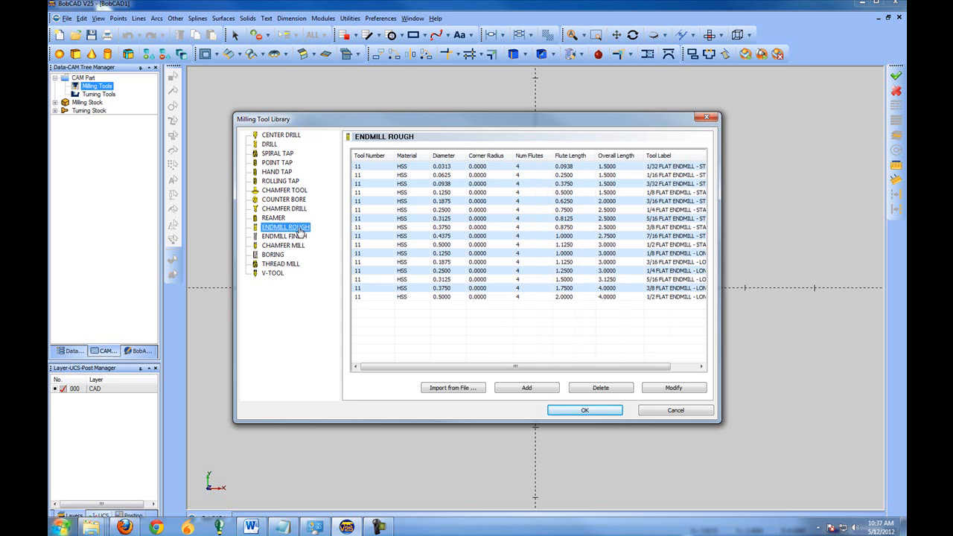
pyautogui.click(281, 236)
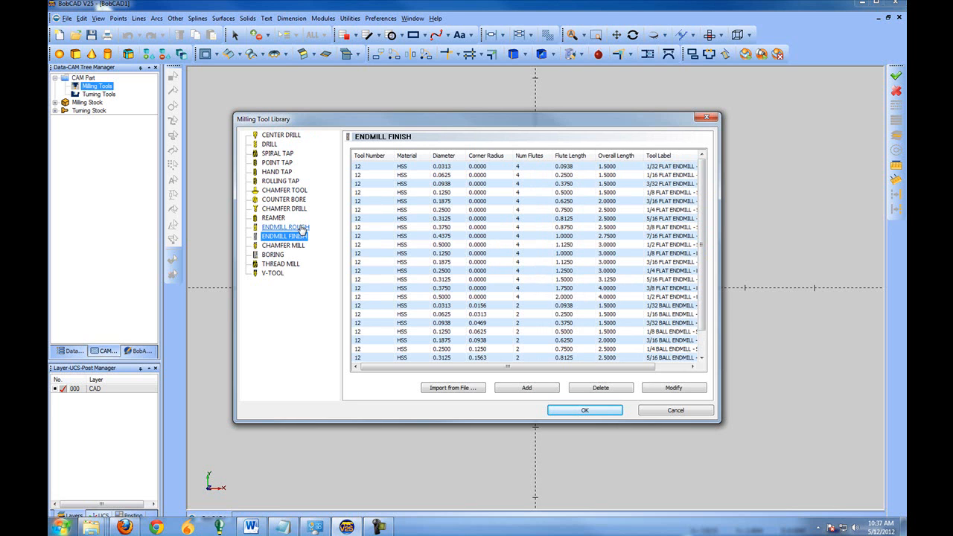
pyautogui.click(286, 227)
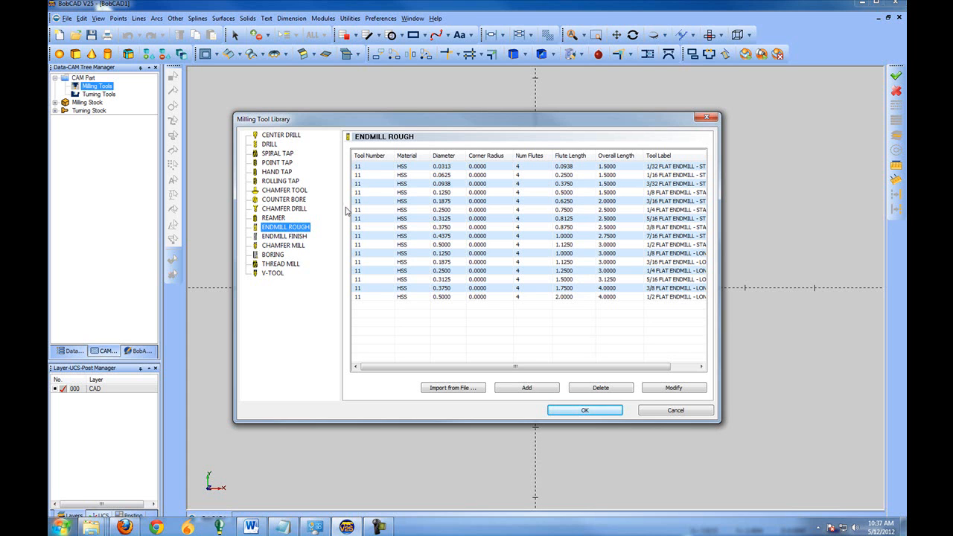
pyautogui.moveTo(450, 208)
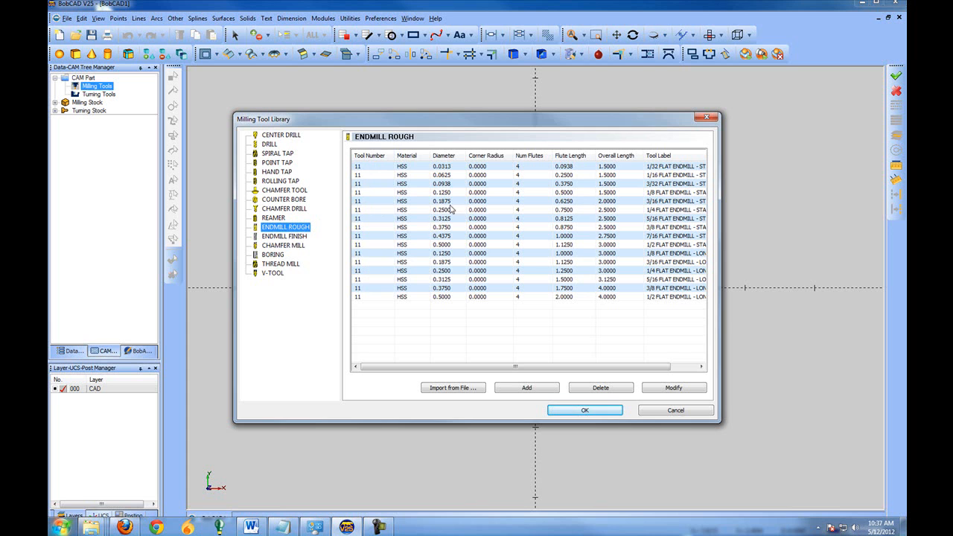
pyautogui.click(286, 226)
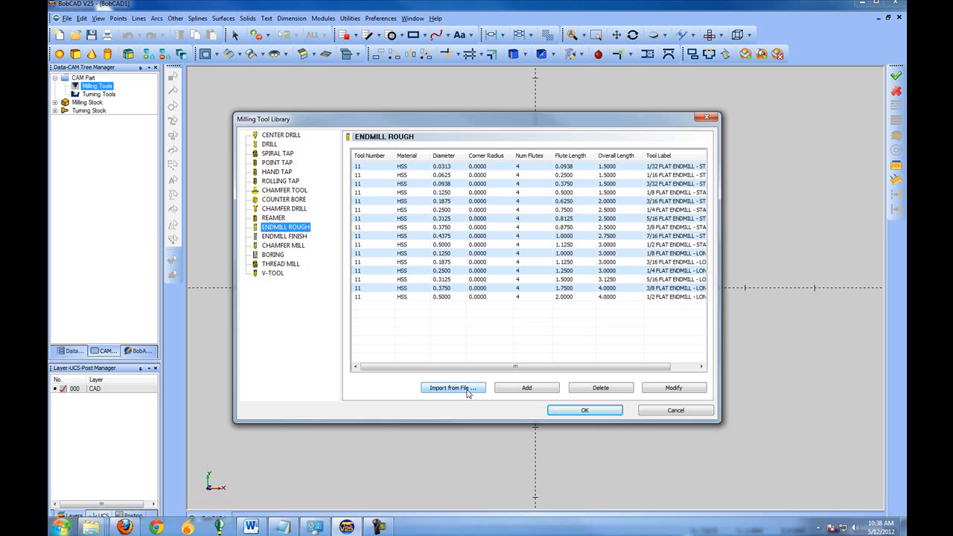
pyautogui.click(522, 296)
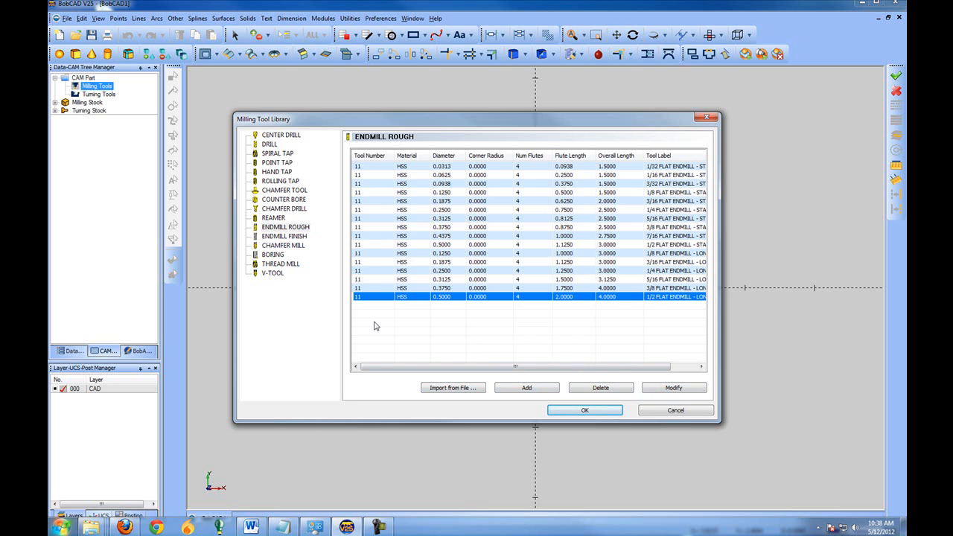
# Start a new rough endmill with diameter 3, flute length .5 and overall length 5.
pyautogui.click(673, 387)
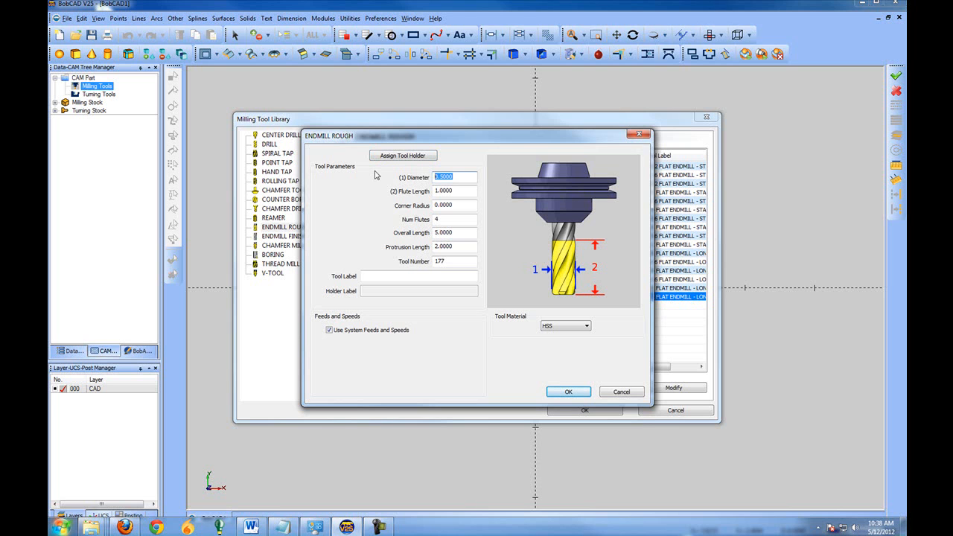
pyautogui.write('3')
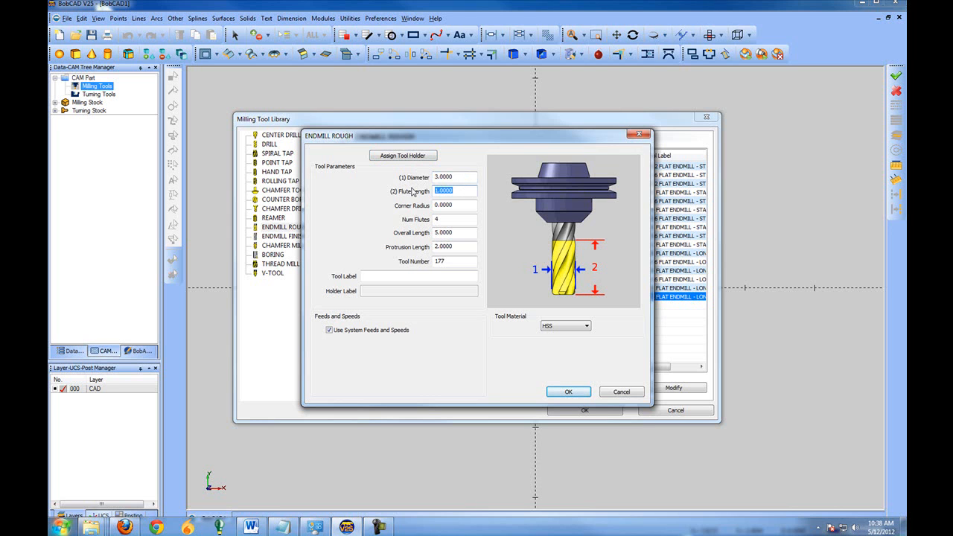
pyautogui.write('.5')
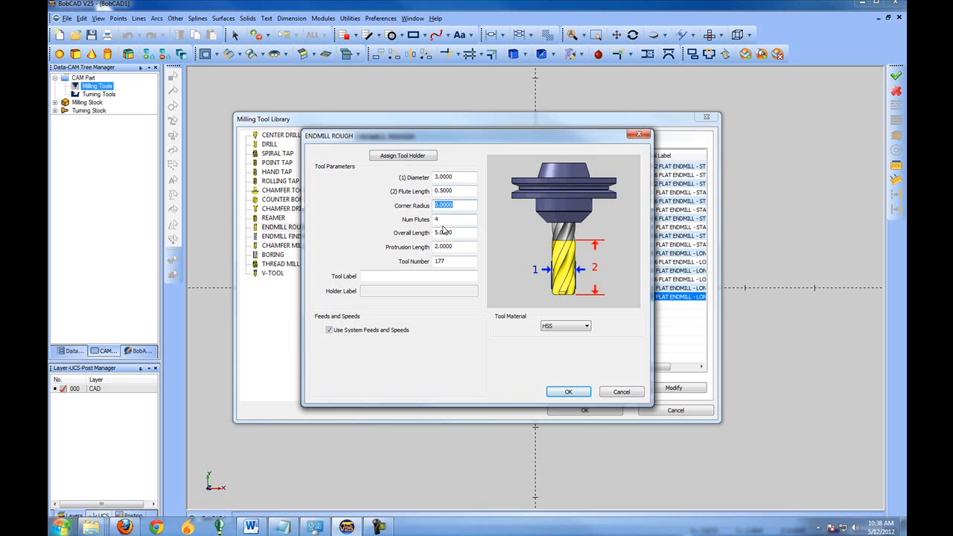
pyautogui.click(454, 219)
pyautogui.write('6')
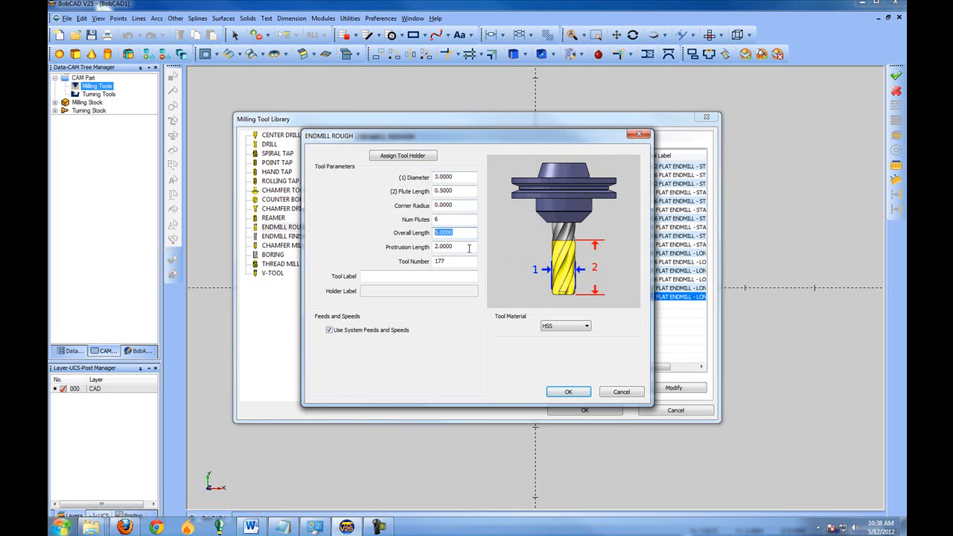
pyautogui.moveTo(471, 235)
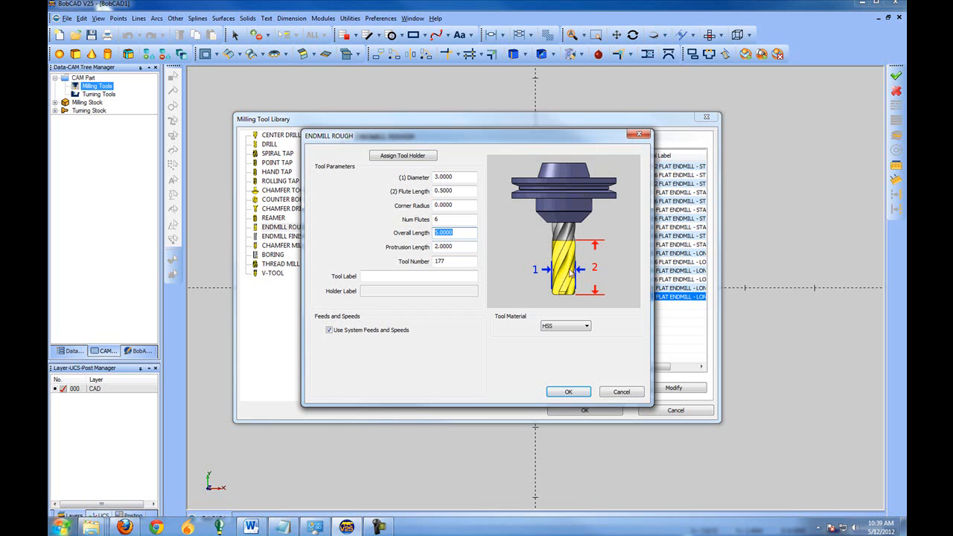
pyautogui.moveTo(574, 233)
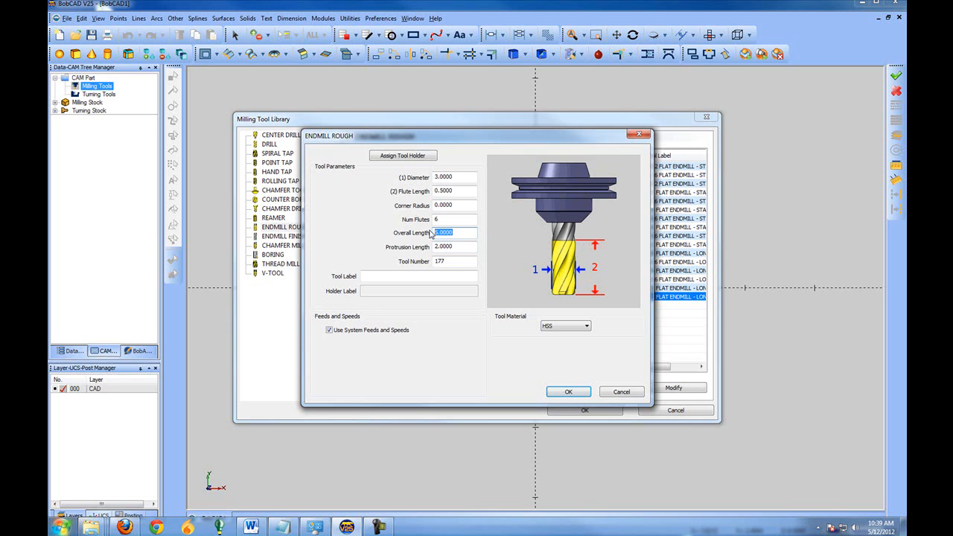
pyautogui.write('7')
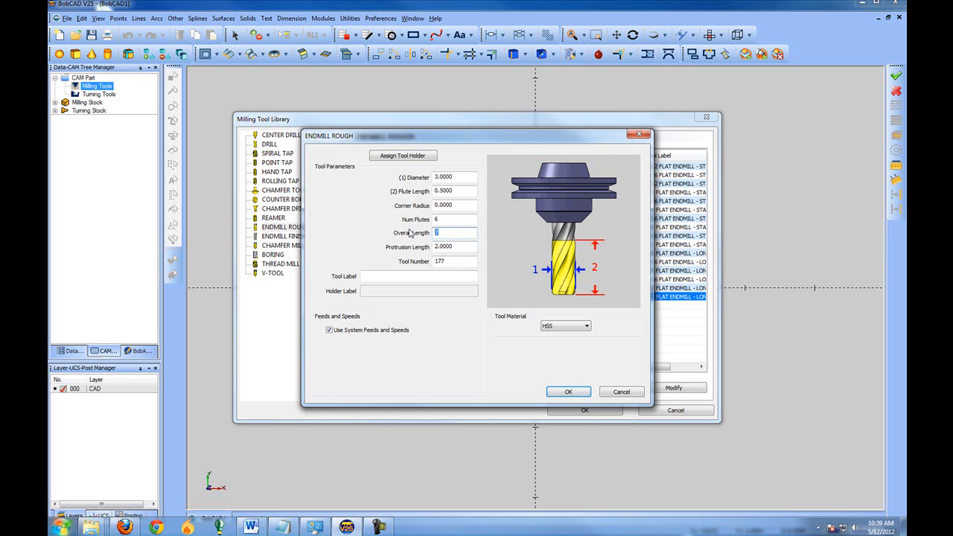
pyautogui.write('5')
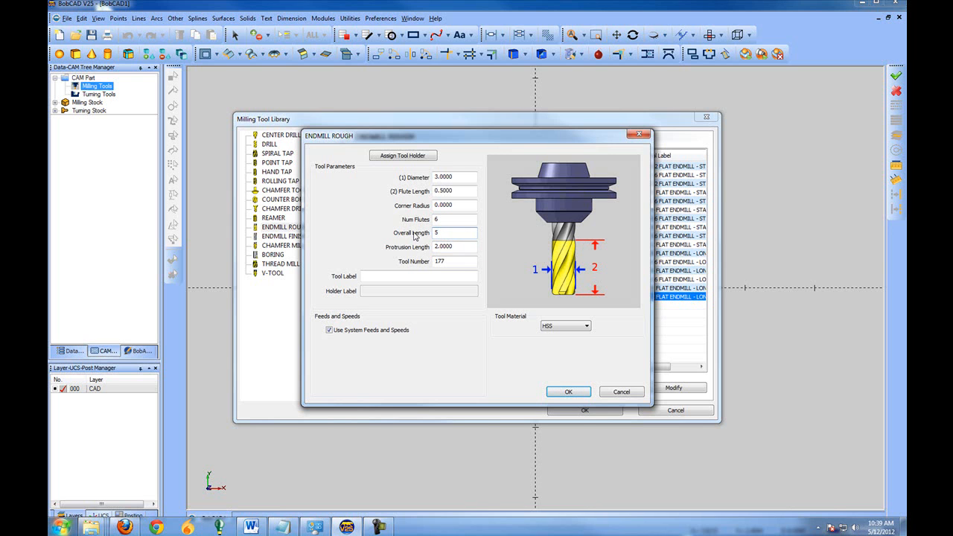
# Set the endmill's protrusion length to 4 and its tool number to 5.
pyautogui.click(454, 247)
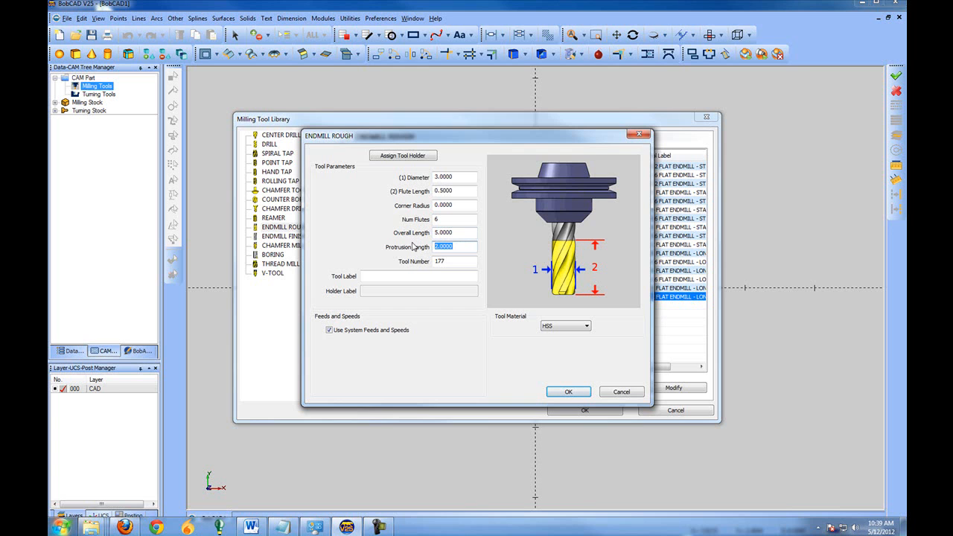
pyautogui.write('4')
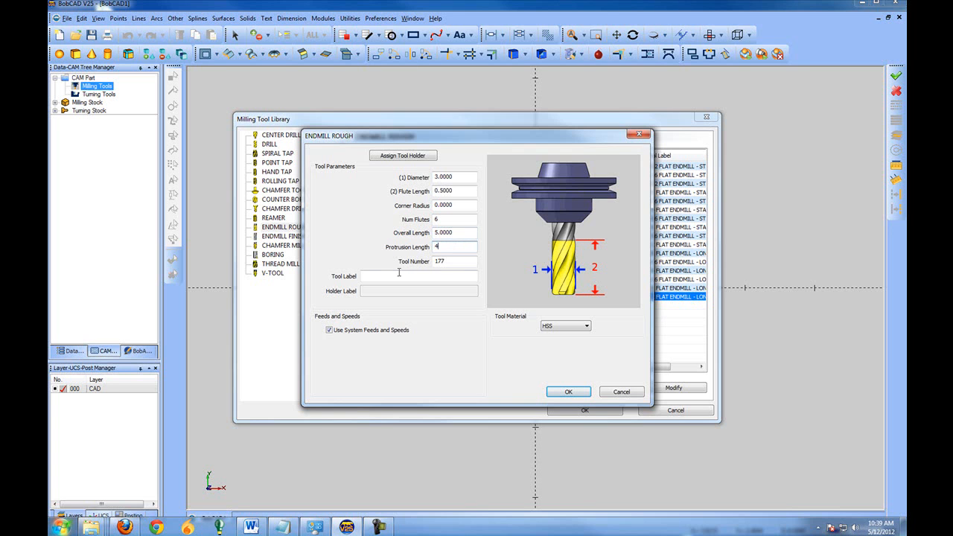
pyautogui.click(454, 261)
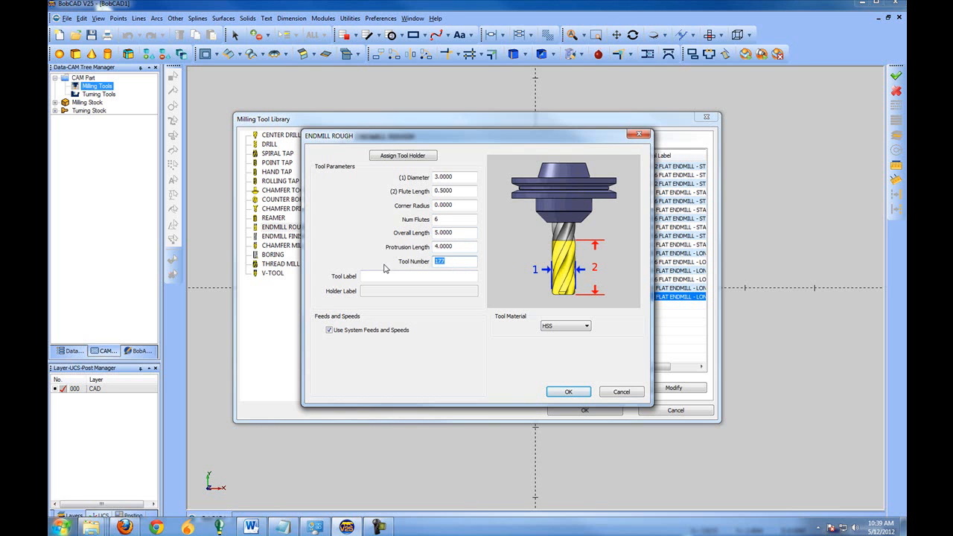
pyautogui.write('54')
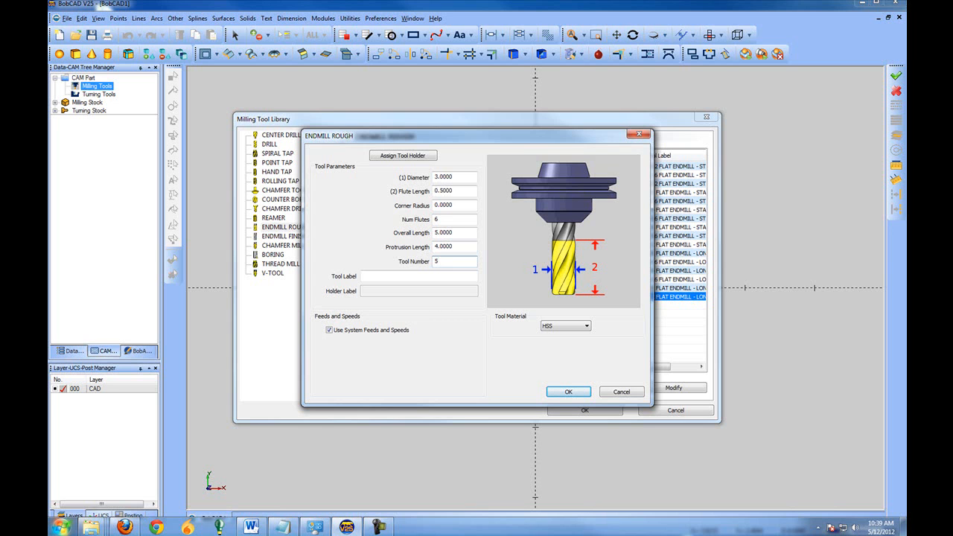
pyautogui.click(455, 262)
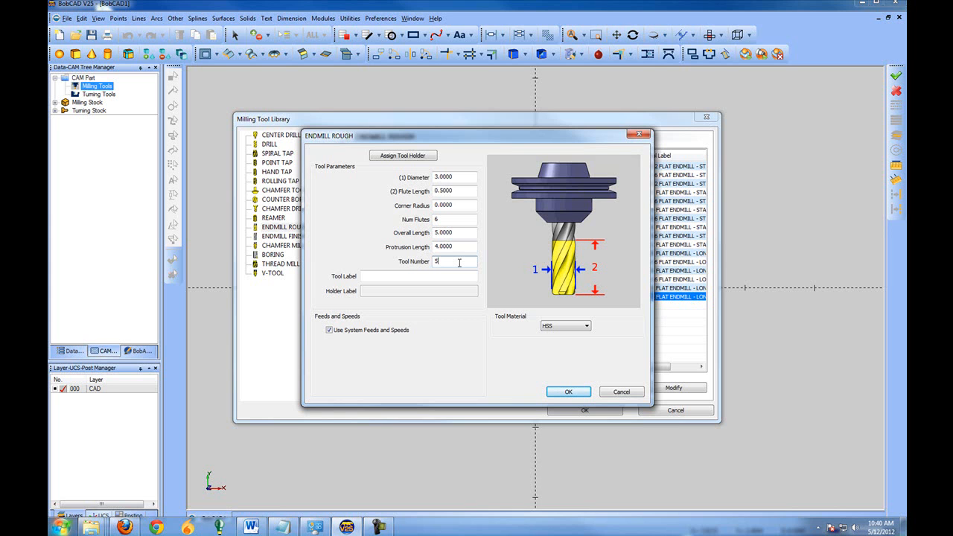
# Label the new tool 3" Fly Insert Cutter.
pyautogui.click(418, 276)
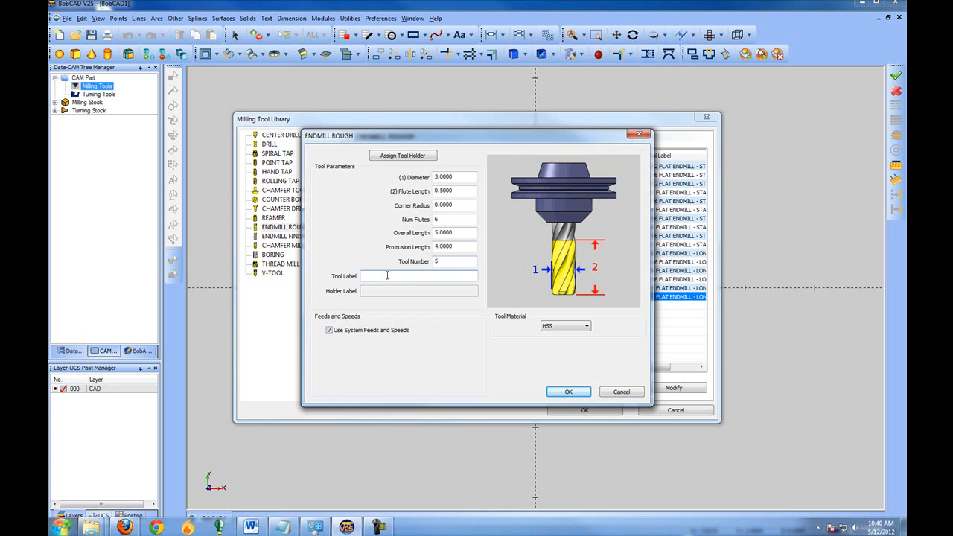
pyautogui.write('3')
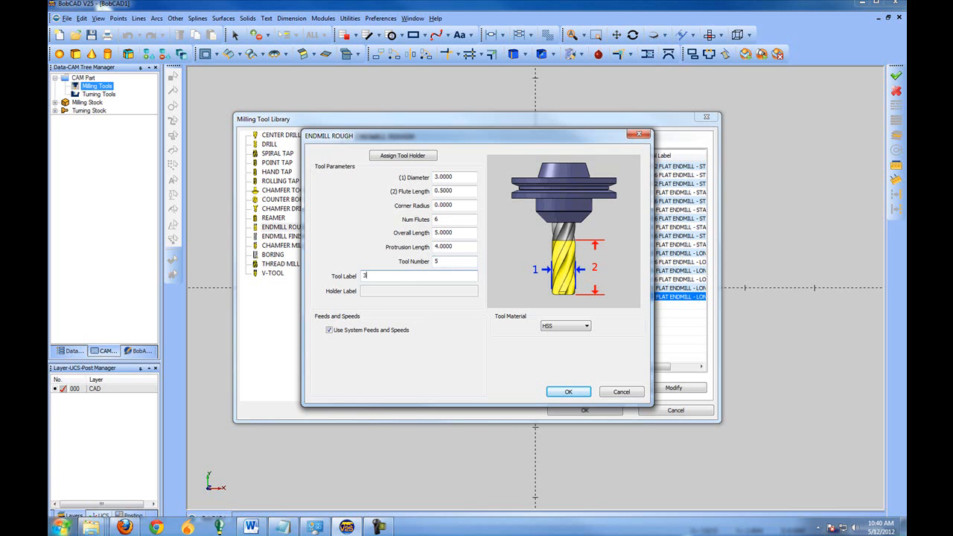
pyautogui.write("'")
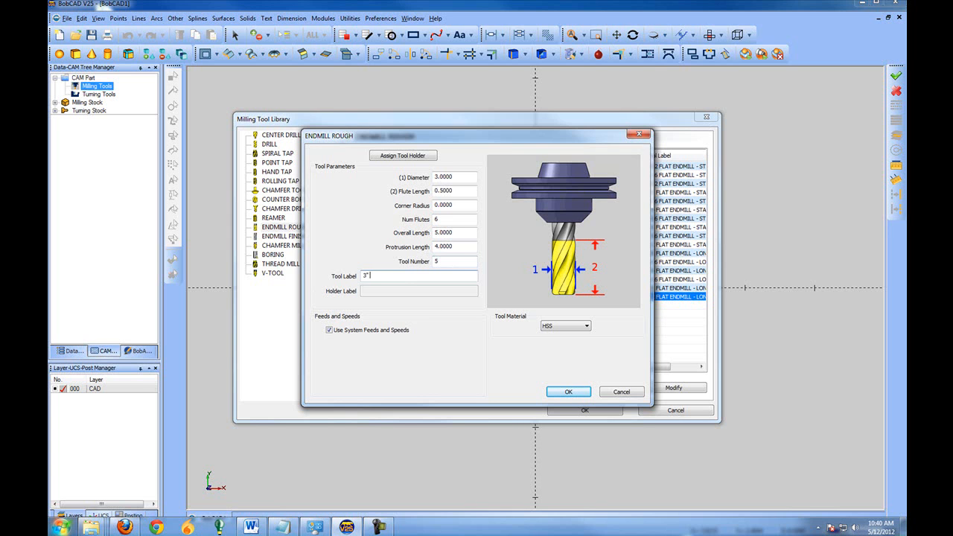
pyautogui.write('Fly Cutter')
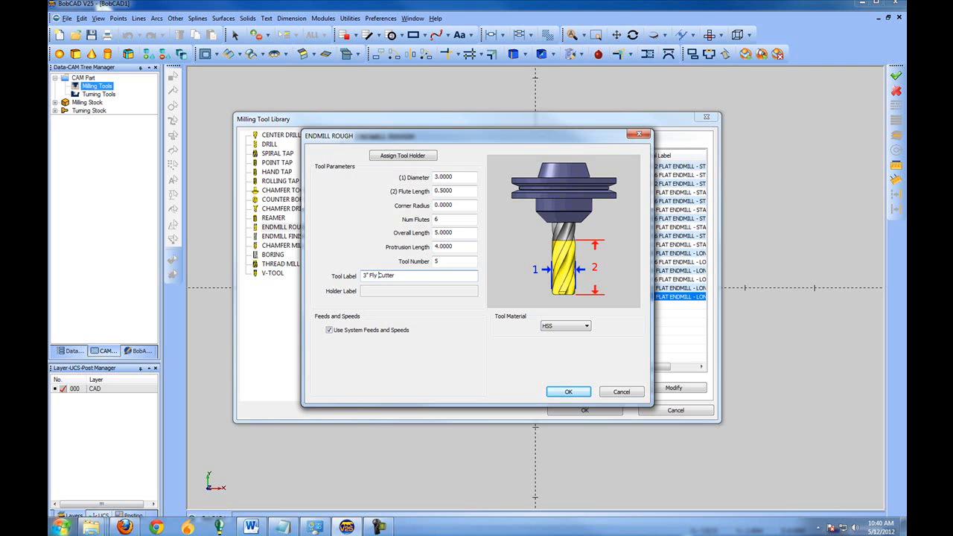
pyautogui.write('Insert')
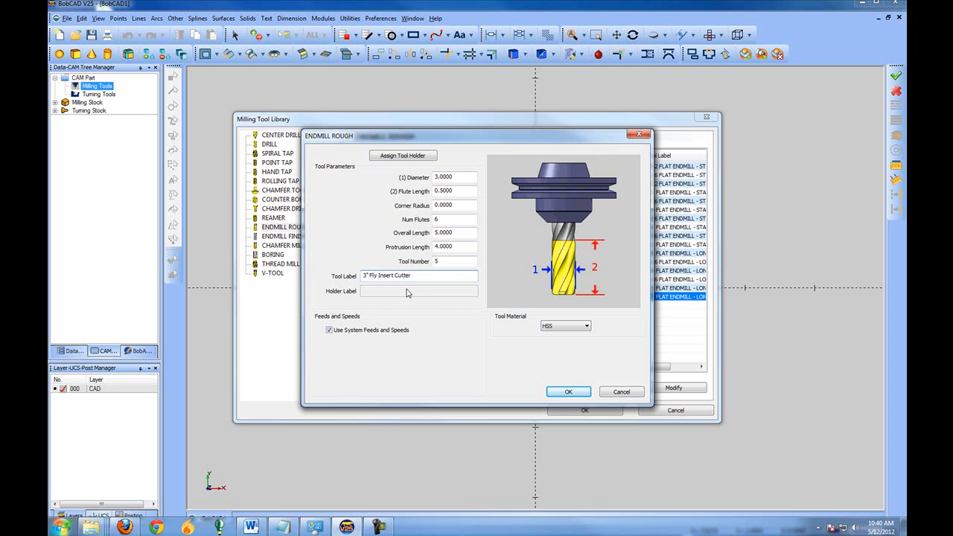
pyautogui.moveTo(297, 176)
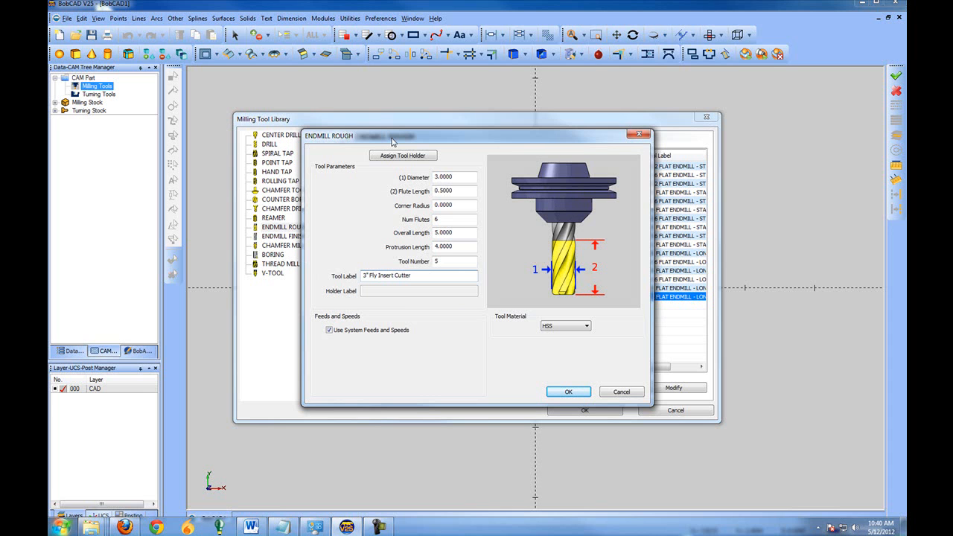
pyautogui.moveTo(280, 243)
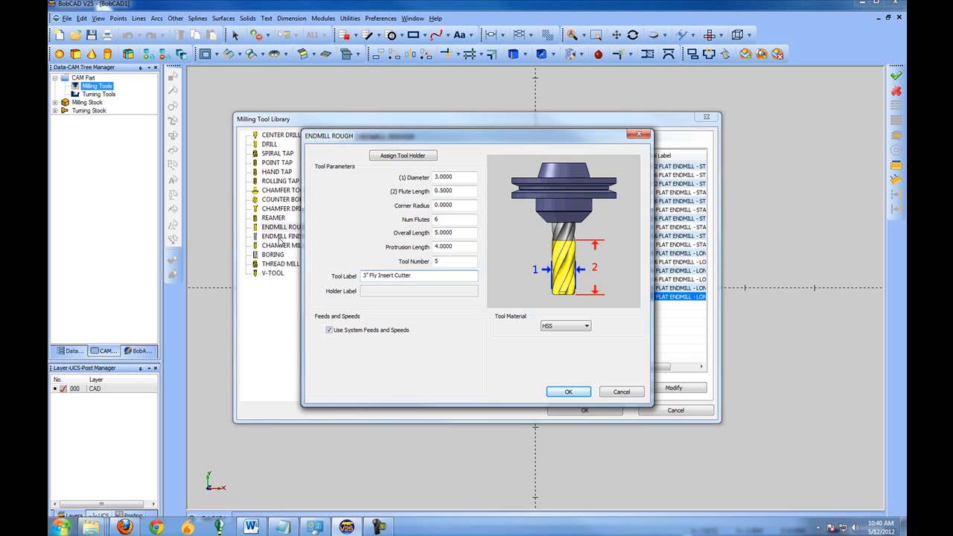
pyautogui.click(417, 275)
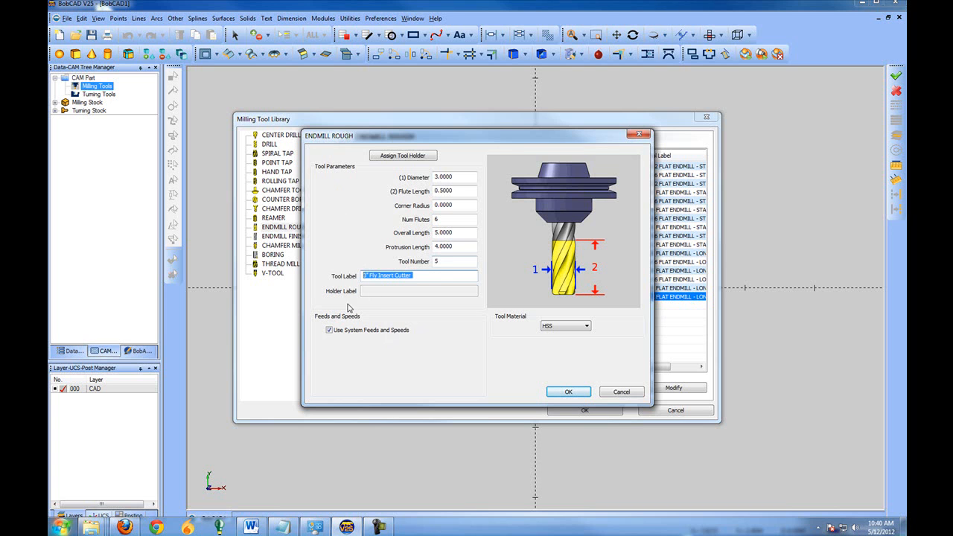
pyautogui.moveTo(349, 308)
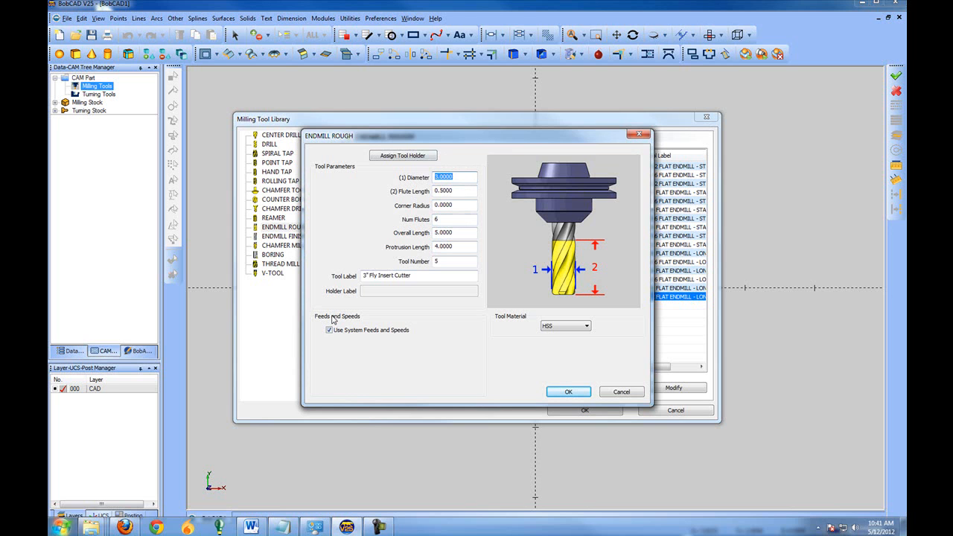
pyautogui.moveTo(505, 324)
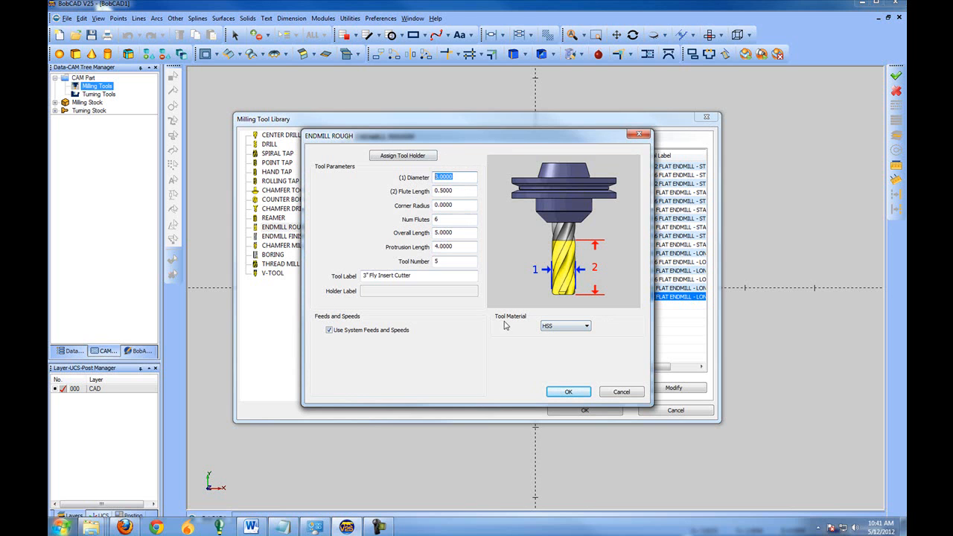
# Keep HSS material and system feeds and speeds, confirm the cutter and close the library.
pyautogui.click(587, 325)
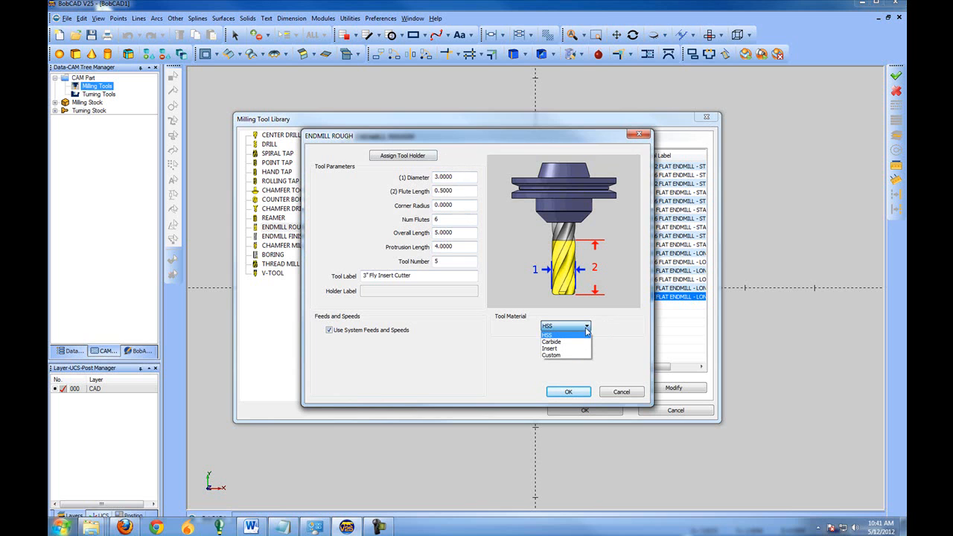
pyautogui.moveTo(550, 349)
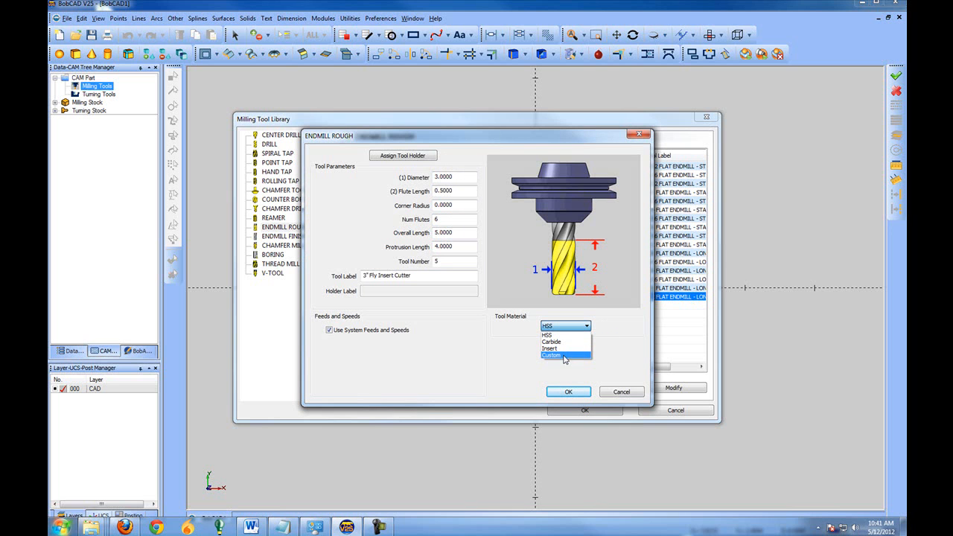
pyautogui.moveTo(554, 322)
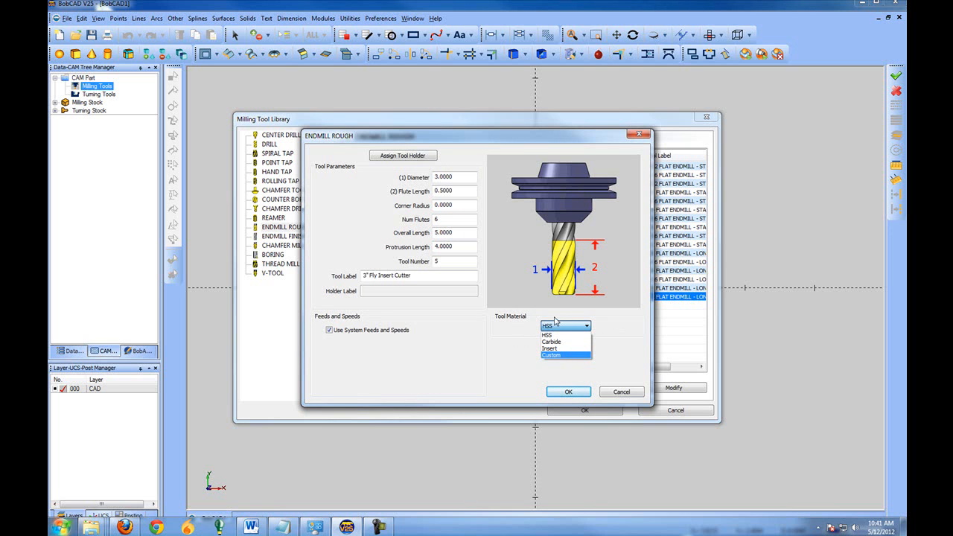
pyautogui.click(548, 325)
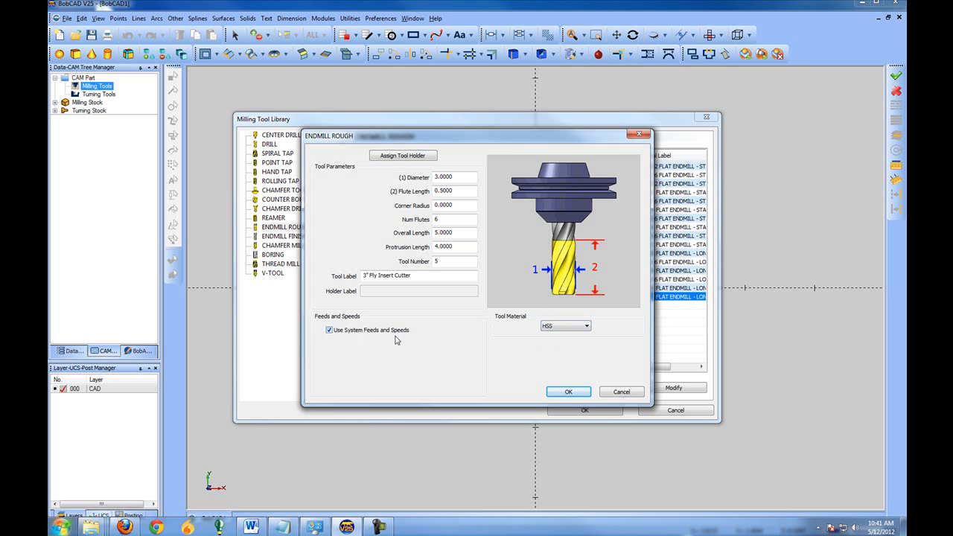
pyautogui.click(329, 330)
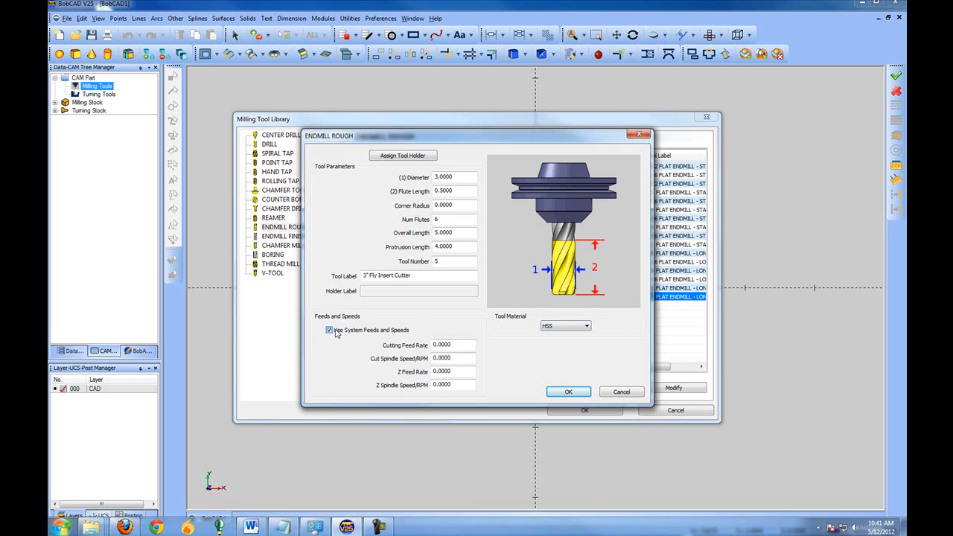
pyautogui.click(328, 331)
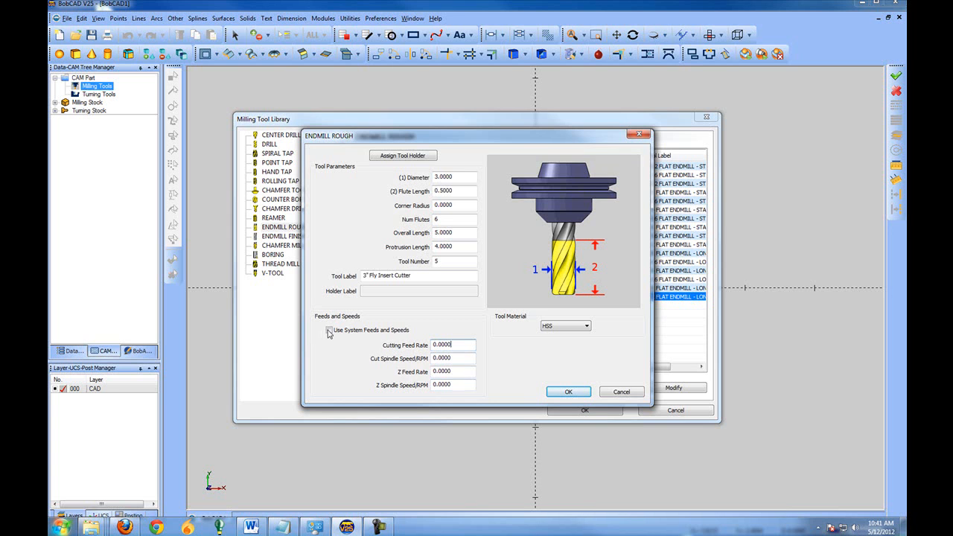
pyautogui.click(328, 330)
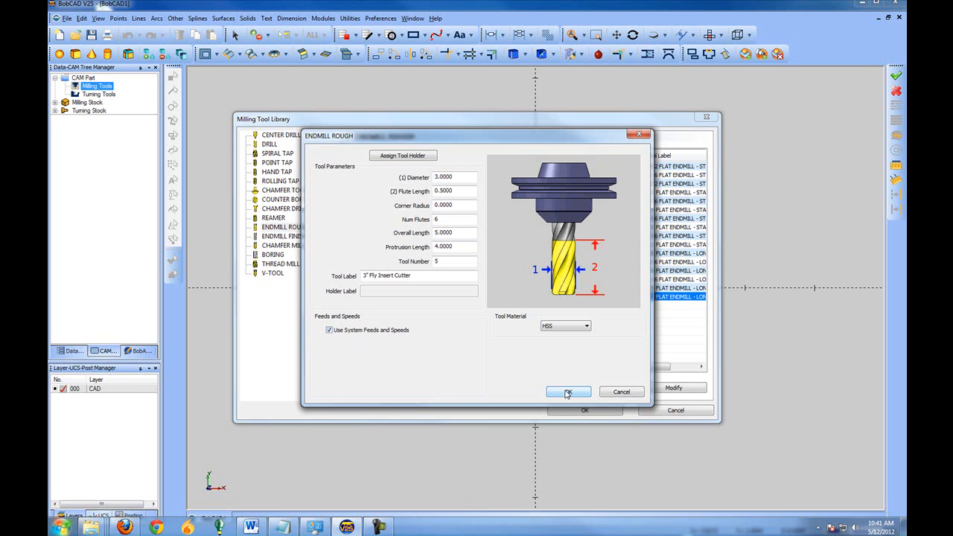
pyautogui.click(567, 392)
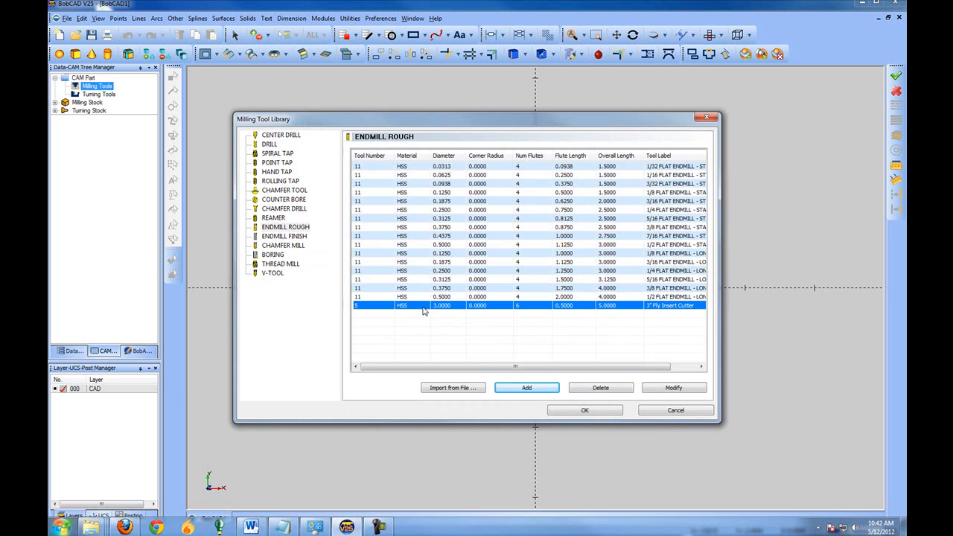
pyautogui.moveTo(688, 307)
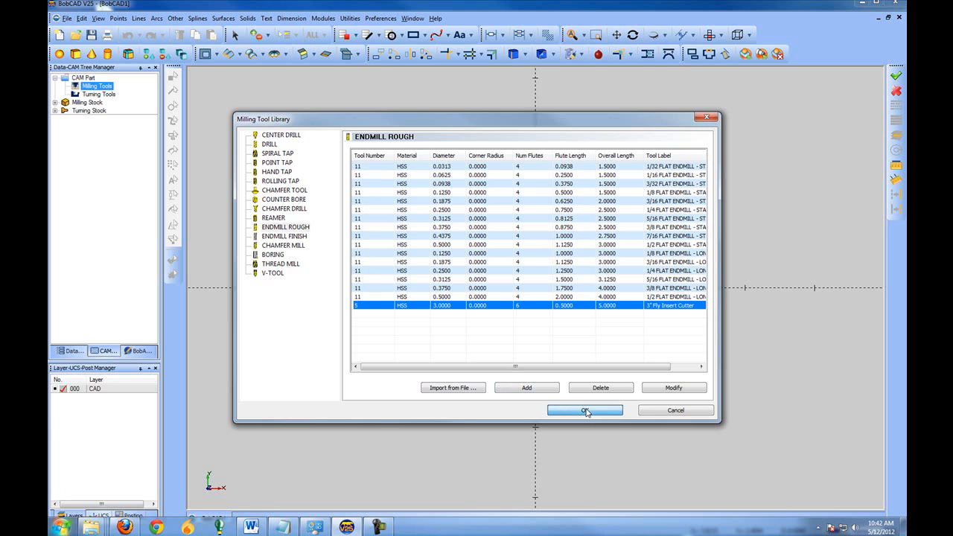
pyautogui.click(584, 411)
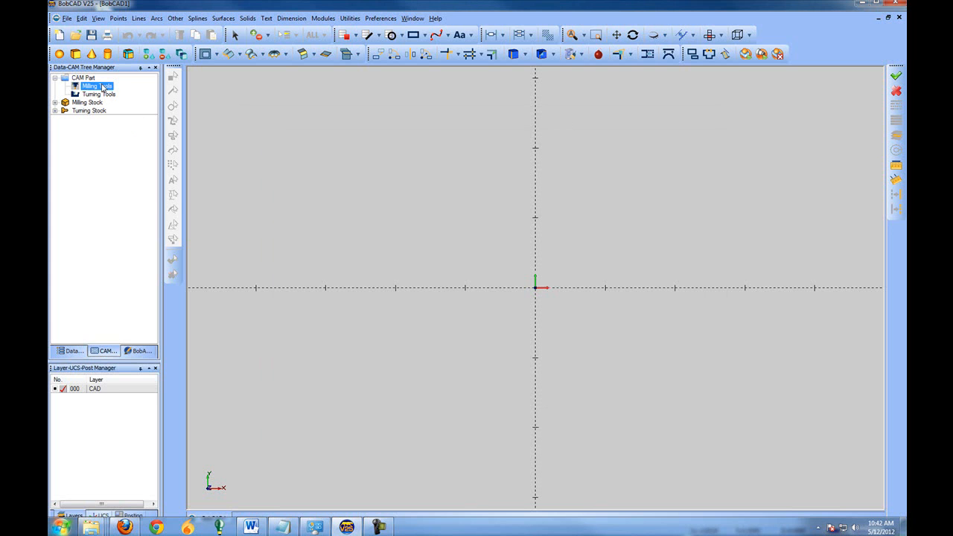
# Enter the milling tool holder library and start a new arbor for the CAT 40 holder.
pyautogui.rightClick(92, 85)
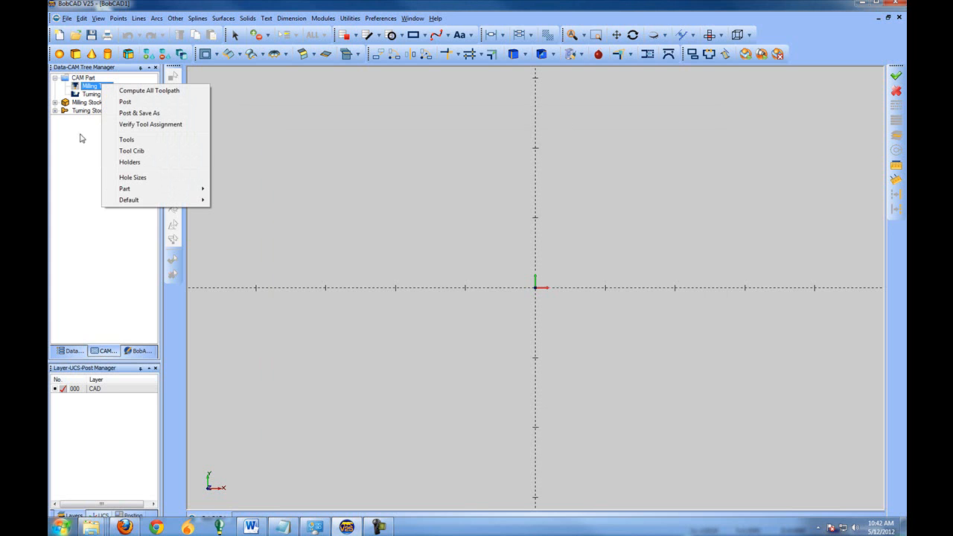
pyautogui.click(129, 161)
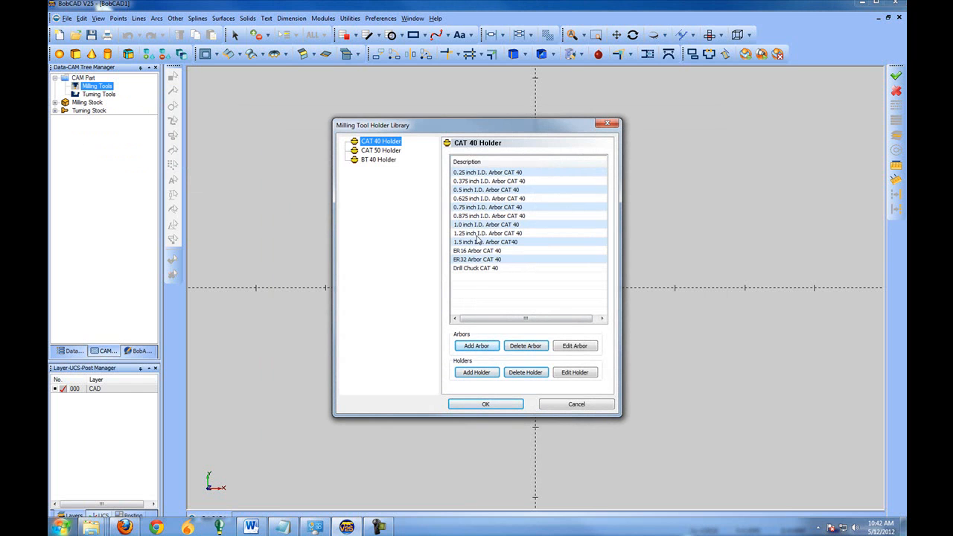
pyautogui.moveTo(487, 381)
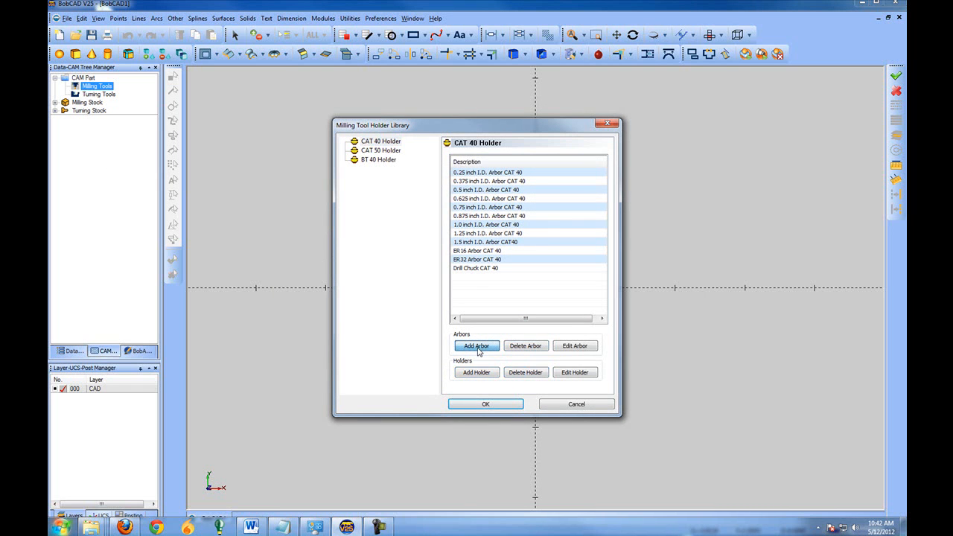
pyautogui.click(476, 346)
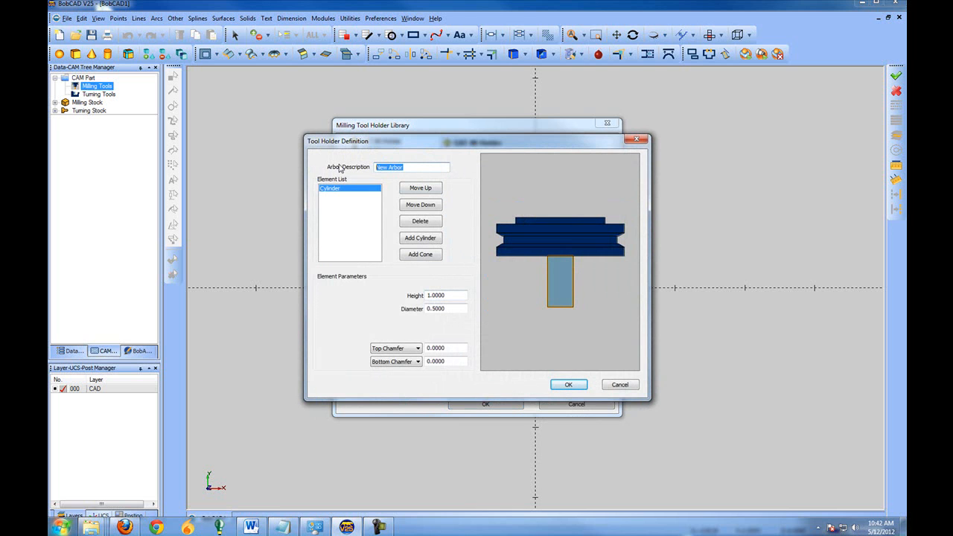
# Name the arbor Standard Arbor and size its first cylinder at .5.
pyautogui.write('SA')
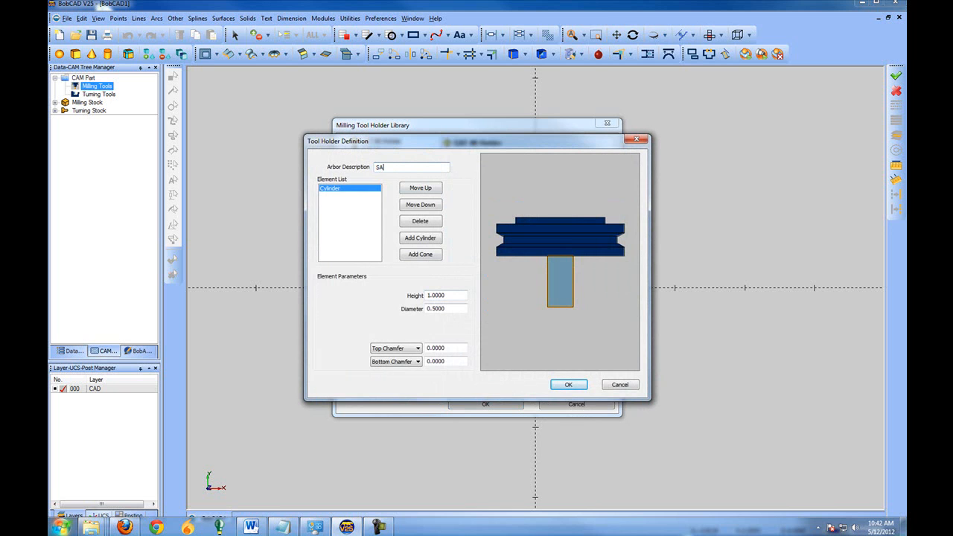
pyautogui.write('tandard')
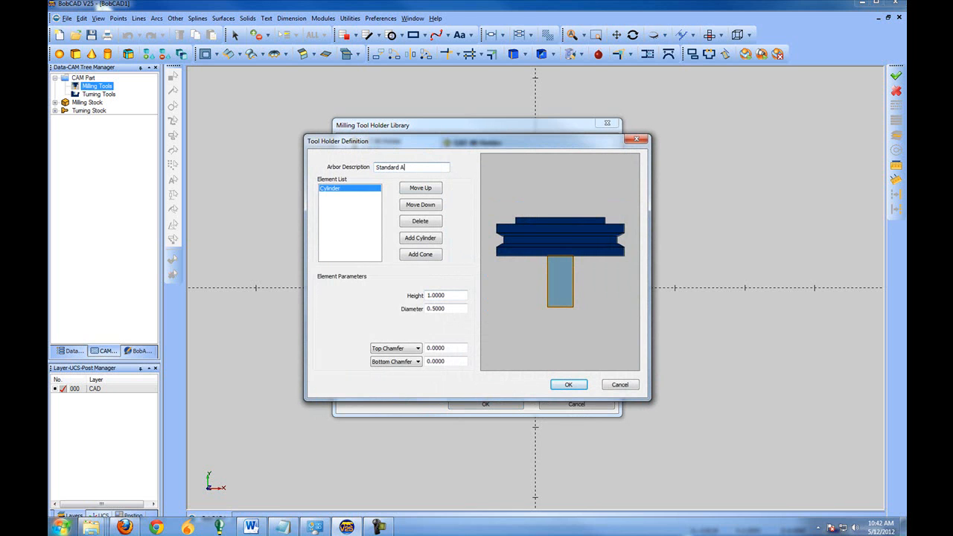
pyautogui.write('rbor')
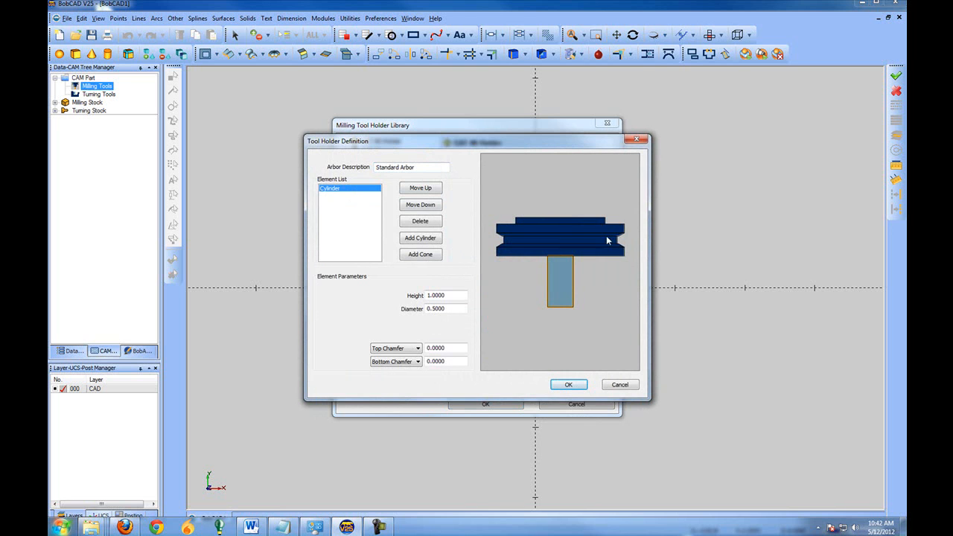
pyautogui.moveTo(593, 267)
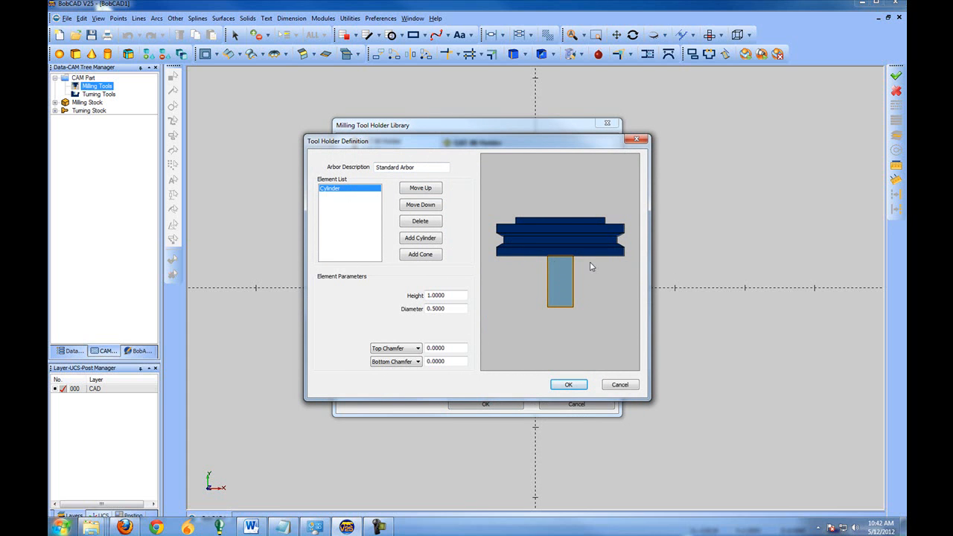
pyautogui.moveTo(589, 256)
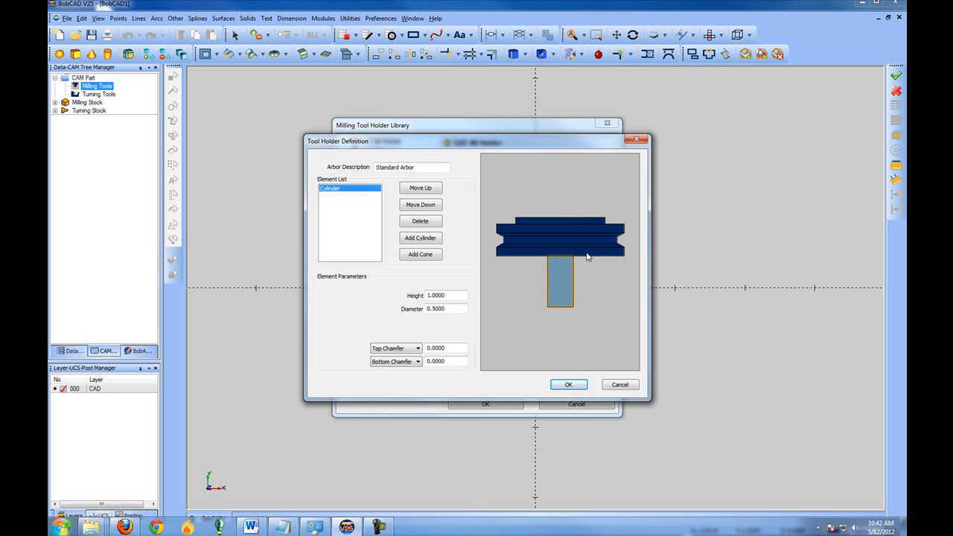
pyautogui.moveTo(595, 209)
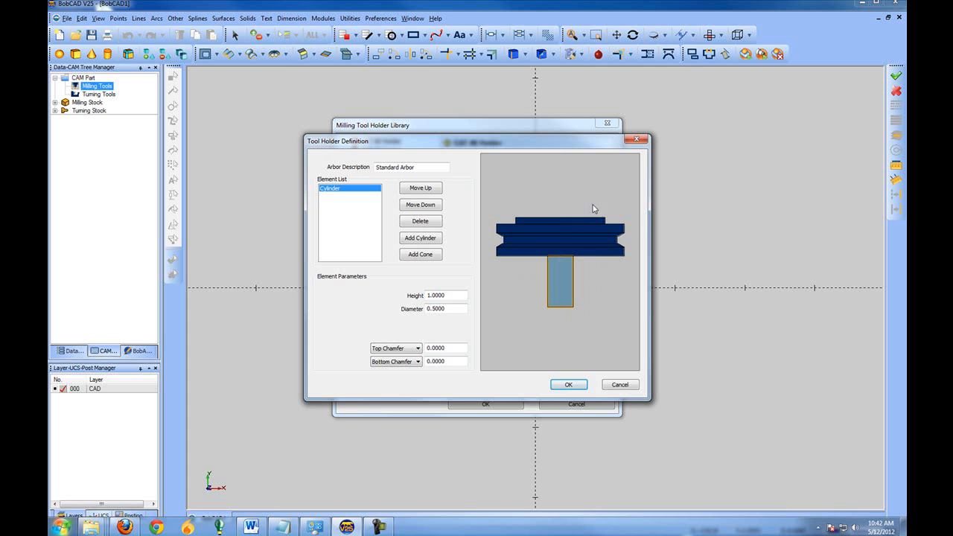
pyautogui.moveTo(510, 244)
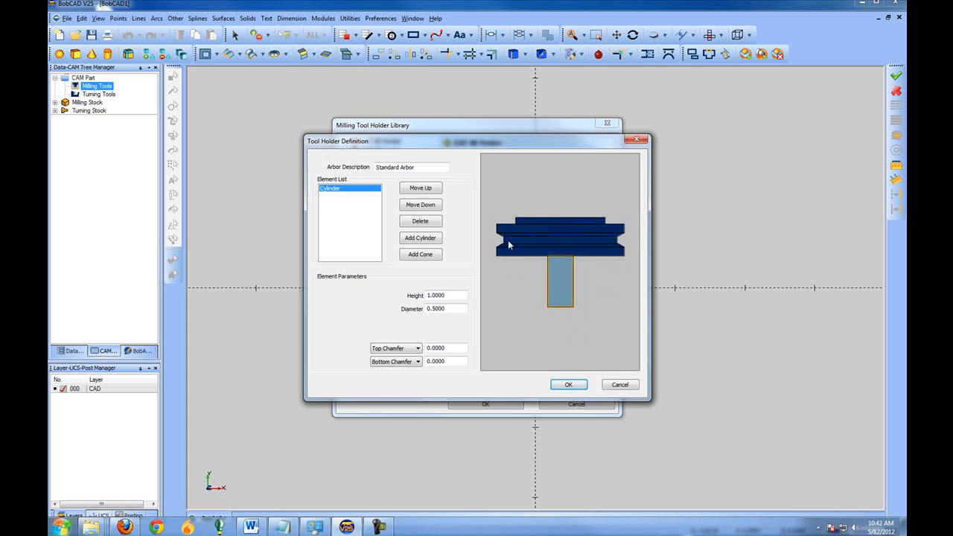
pyautogui.moveTo(492, 273)
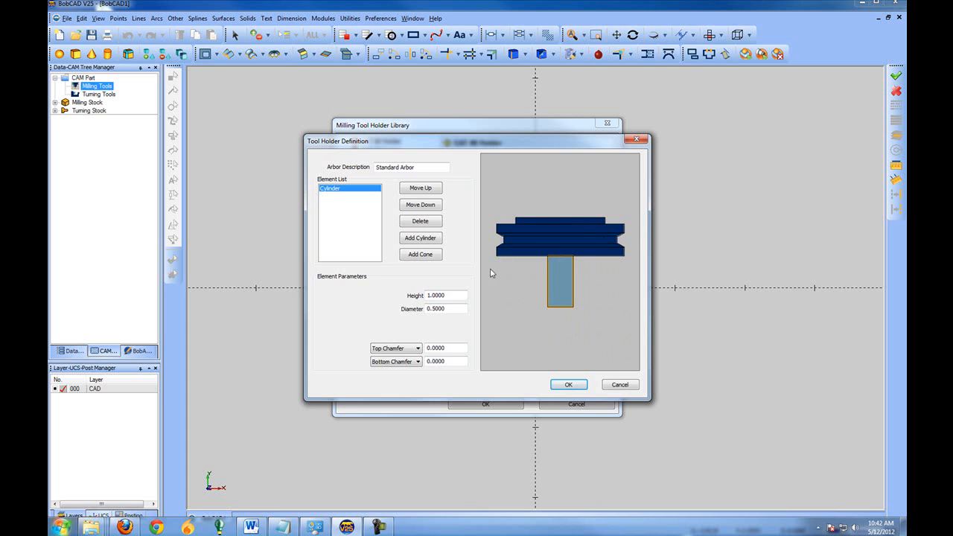
pyautogui.moveTo(509, 207)
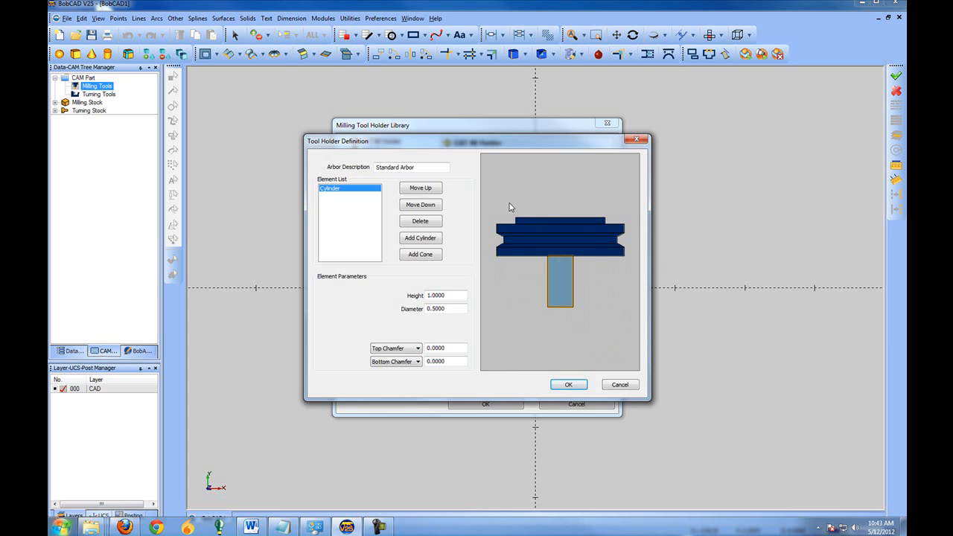
pyautogui.moveTo(545, 324)
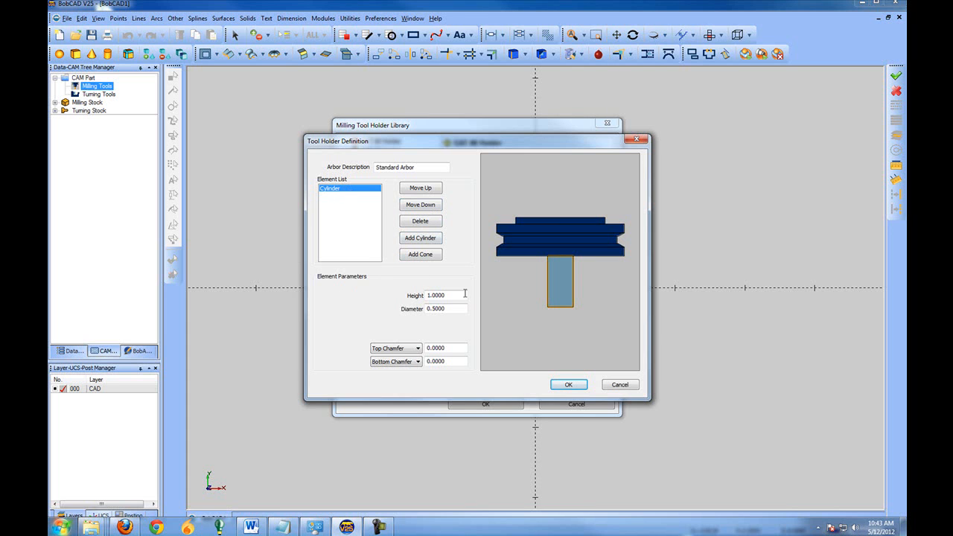
pyautogui.write('.5')
pyautogui.write('2.0000')
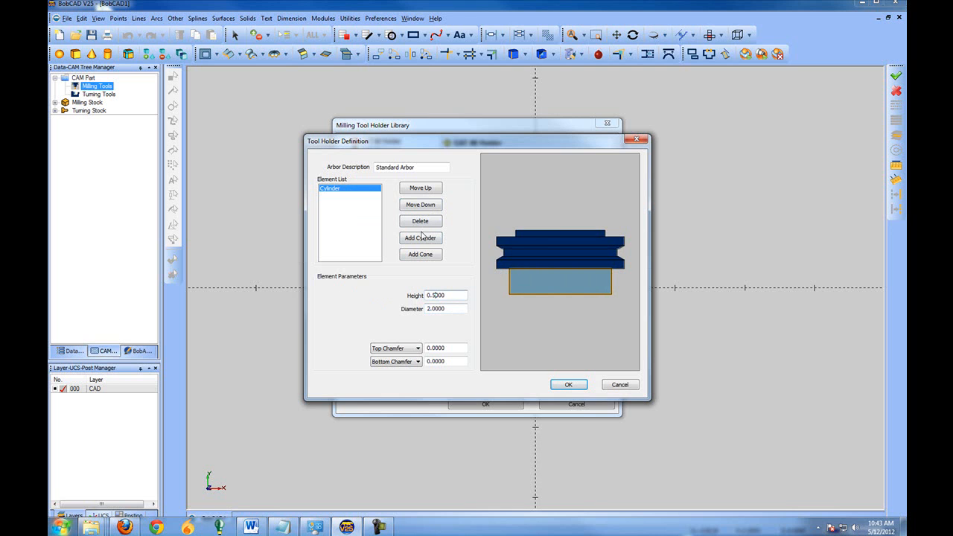
# Add a second cylinder of height .5 and diameter 1.75, then a cone section.
pyautogui.click(420, 239)
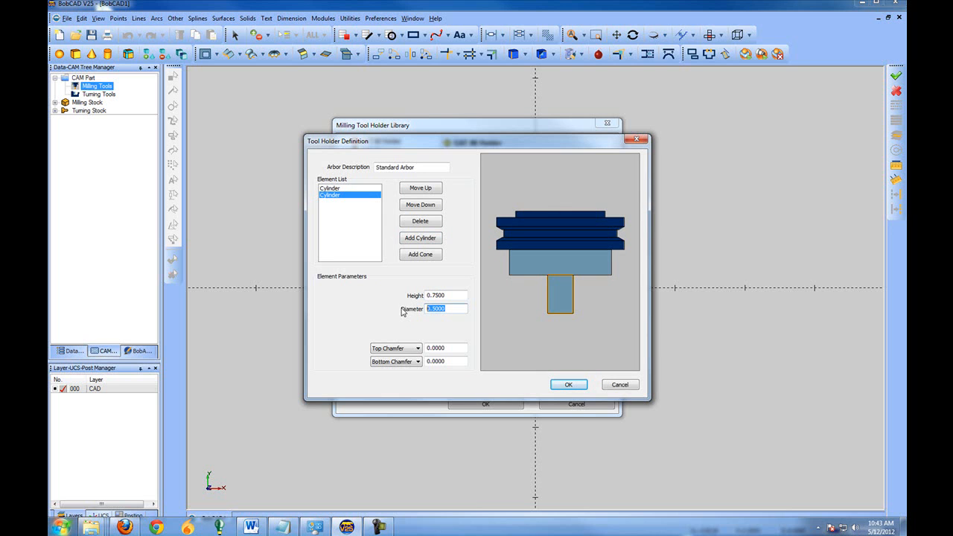
pyautogui.write('.5')
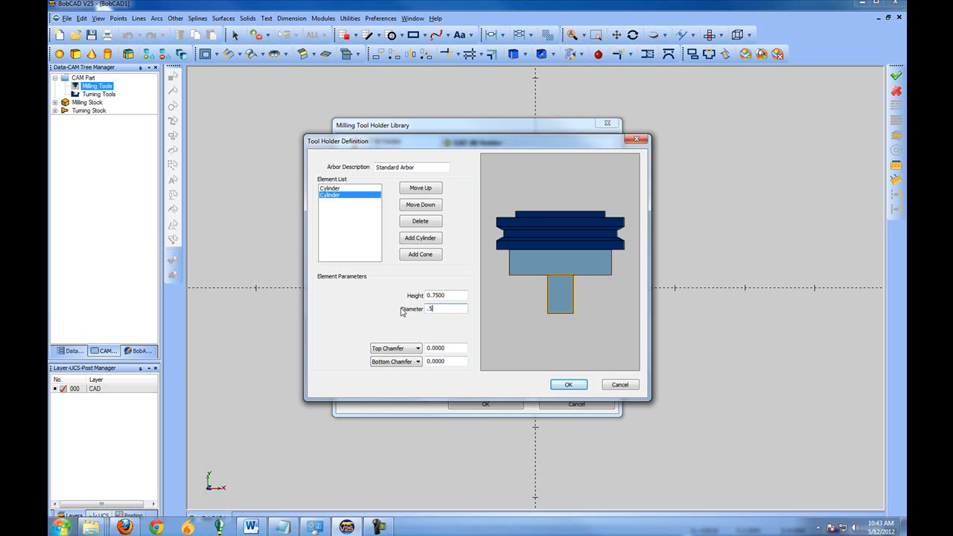
pyautogui.click(569, 384)
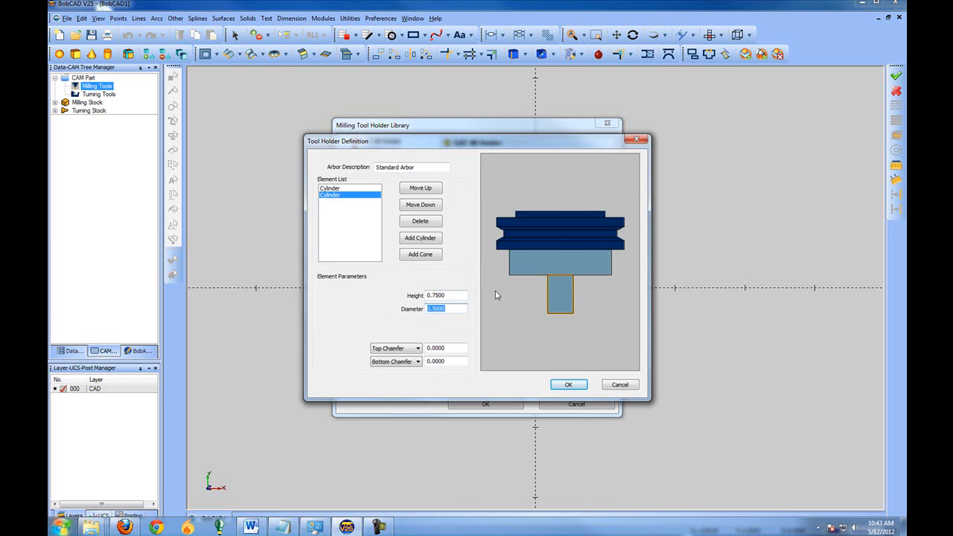
pyautogui.write('1.75')
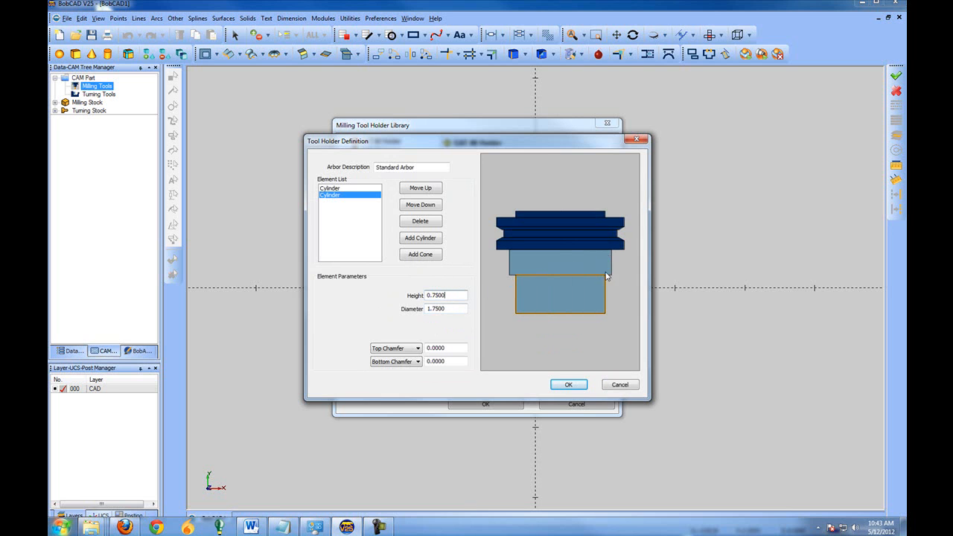
pyautogui.moveTo(531, 323)
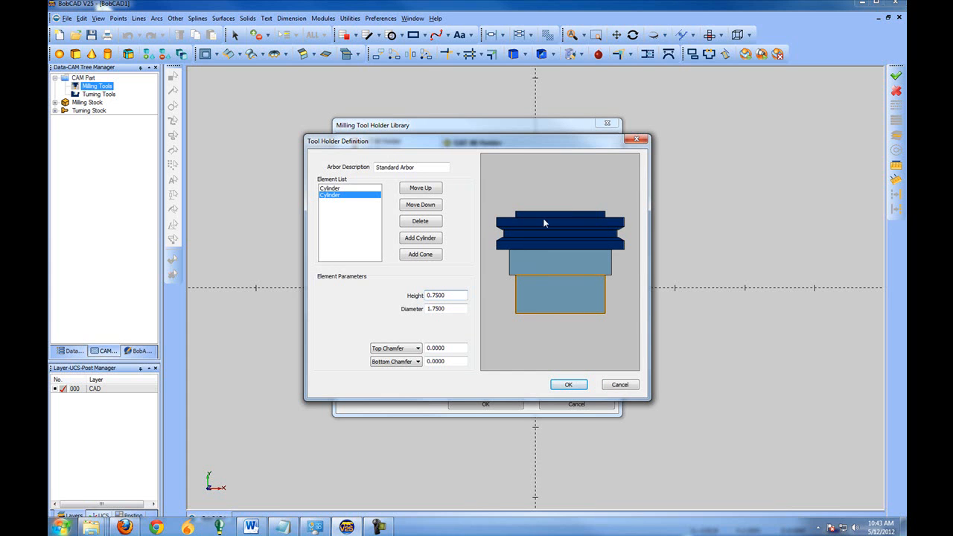
pyautogui.moveTo(378, 226)
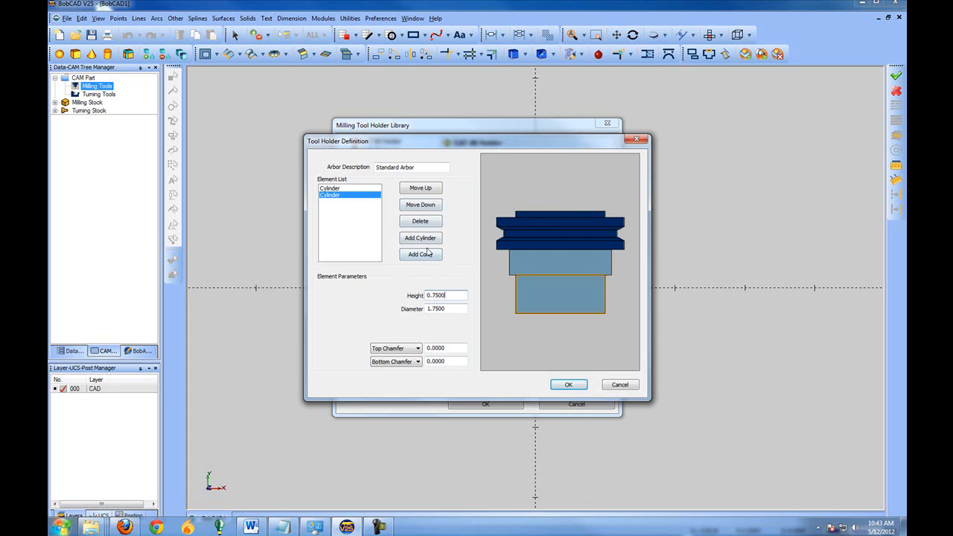
pyautogui.click(420, 253)
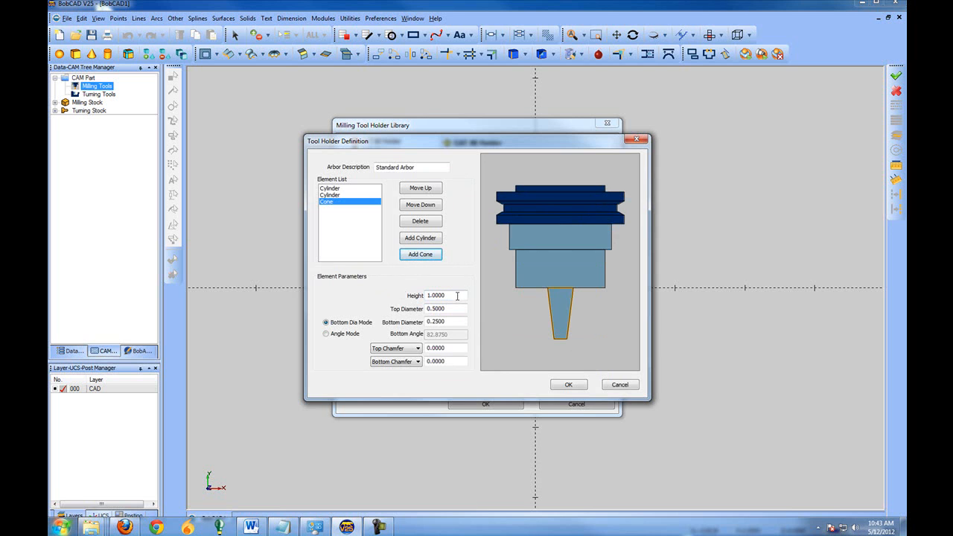
# Taper the cone from 1.5 to .5 with a .25 bottom fillet and confirm the Standard Arbor.
pyautogui.click(445, 308)
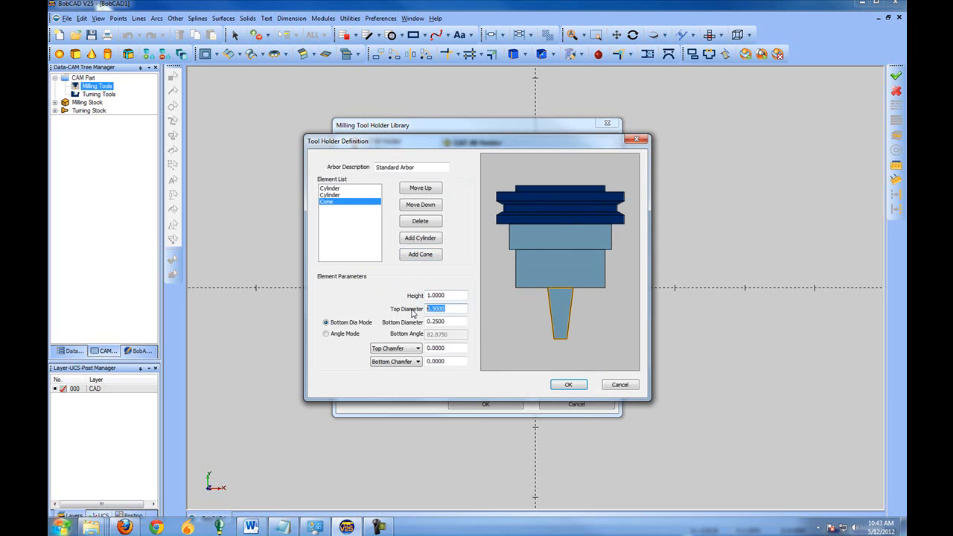
pyautogui.write('1.5')
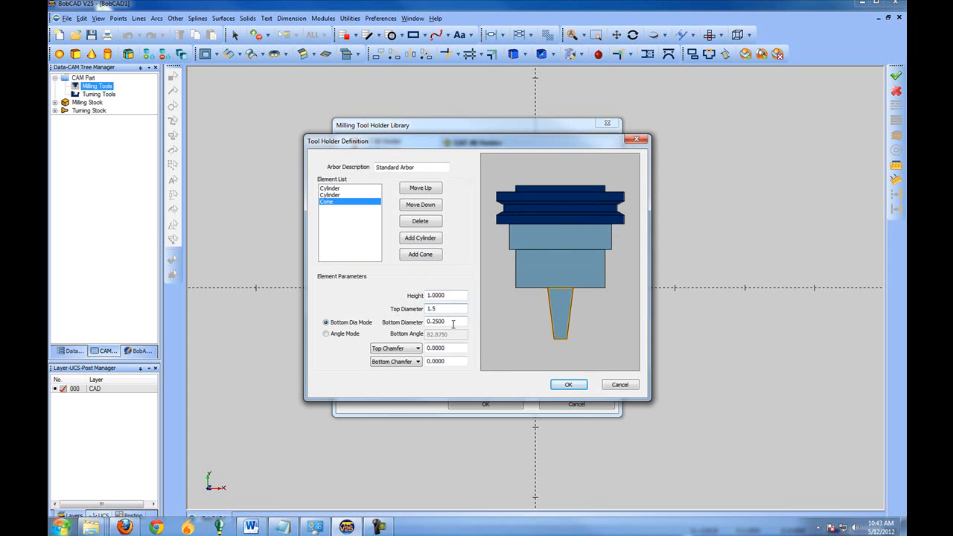
pyautogui.write('0.5000')
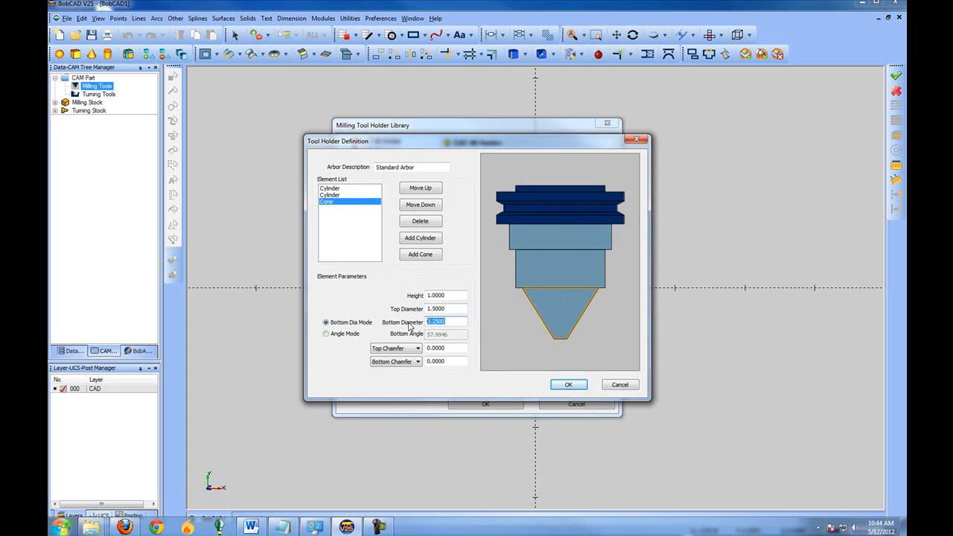
pyautogui.write('.5')
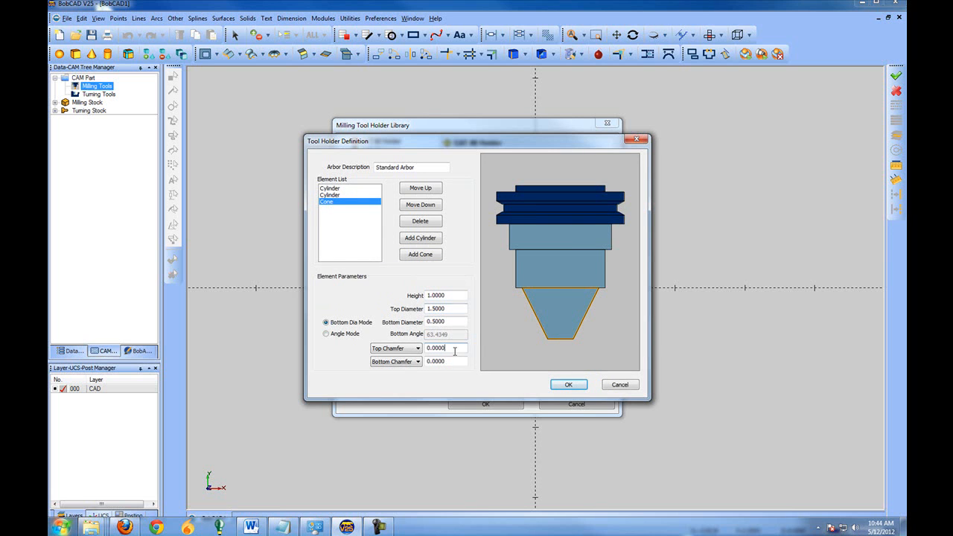
pyautogui.click(417, 362)
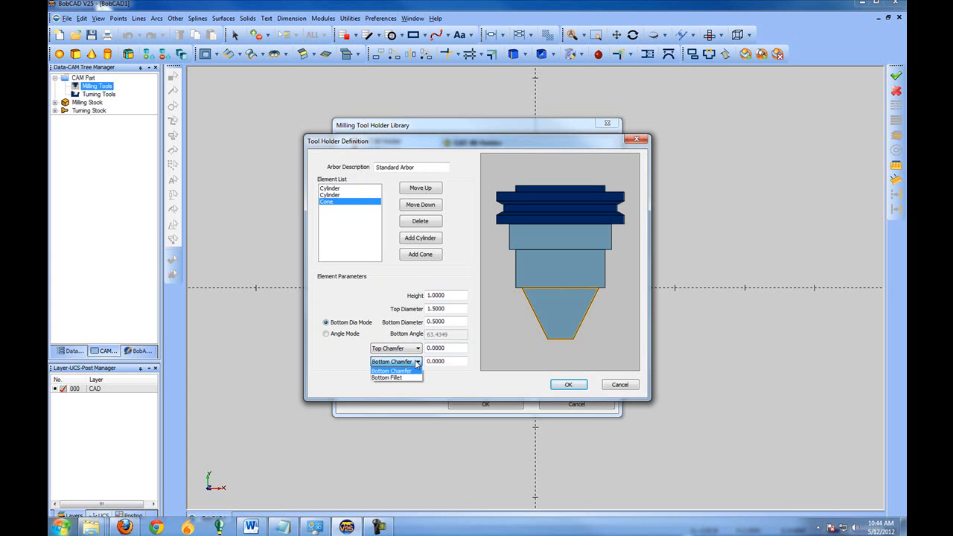
pyautogui.click(391, 378)
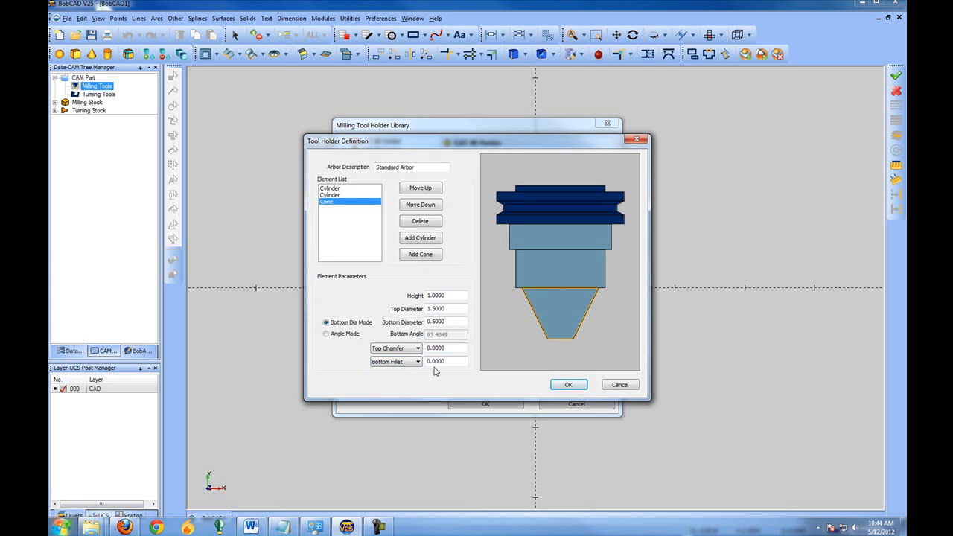
pyautogui.write('.25')
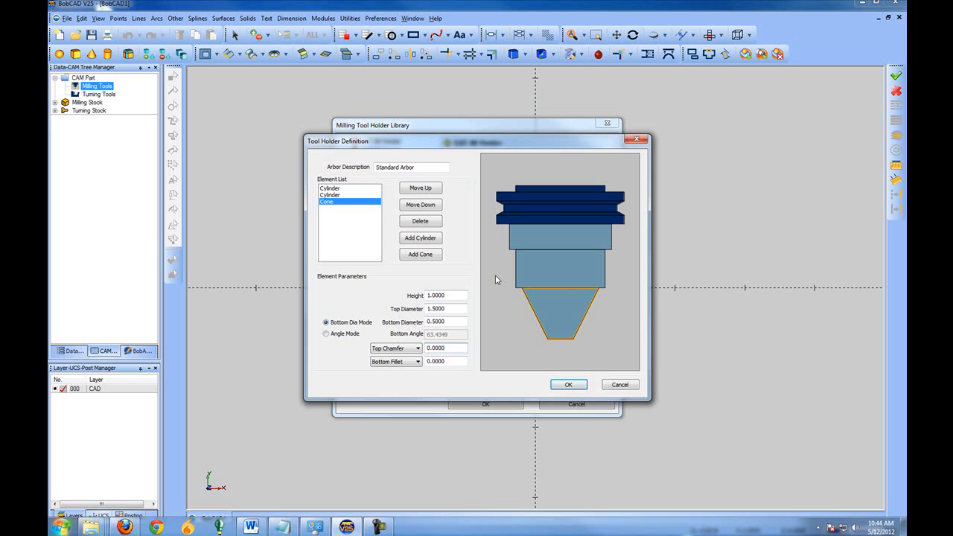
pyautogui.moveTo(415, 337)
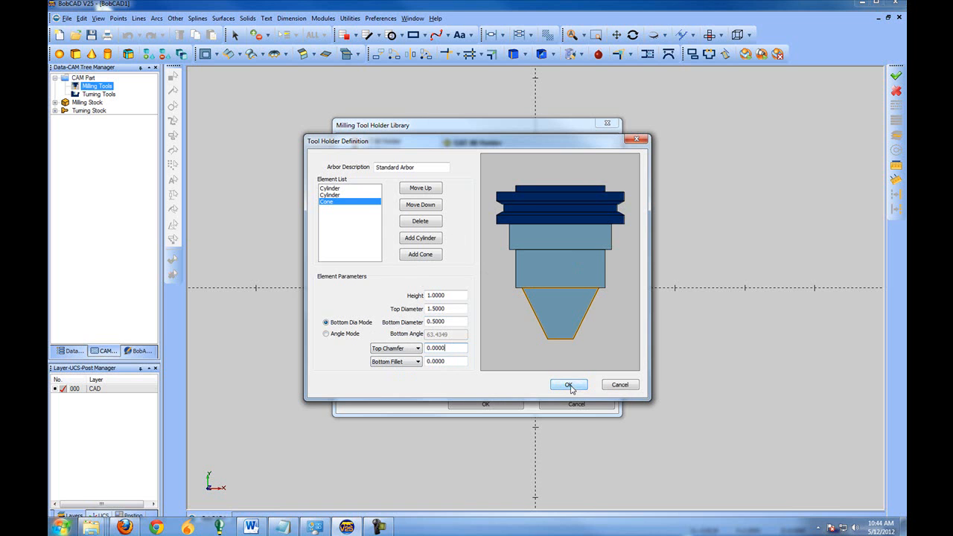
pyautogui.click(569, 384)
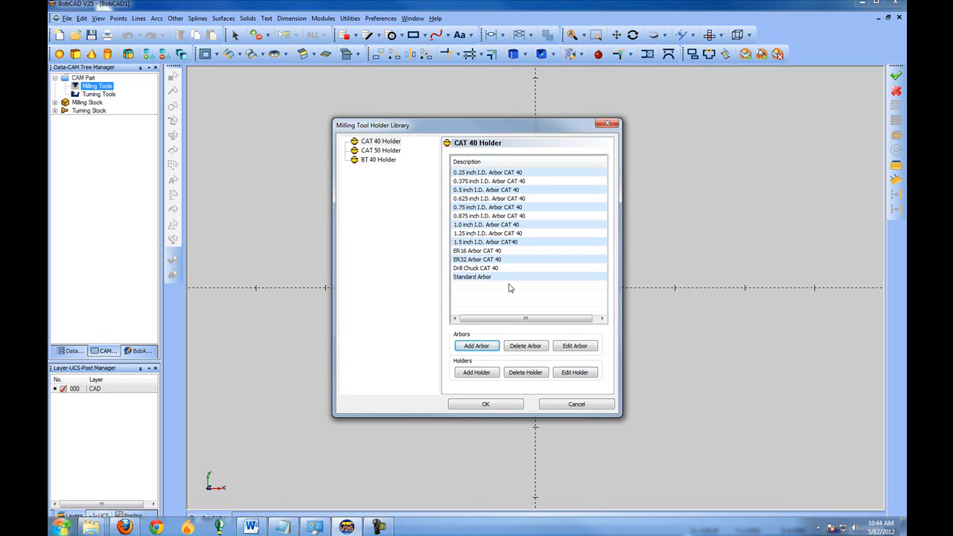
pyautogui.click(472, 276)
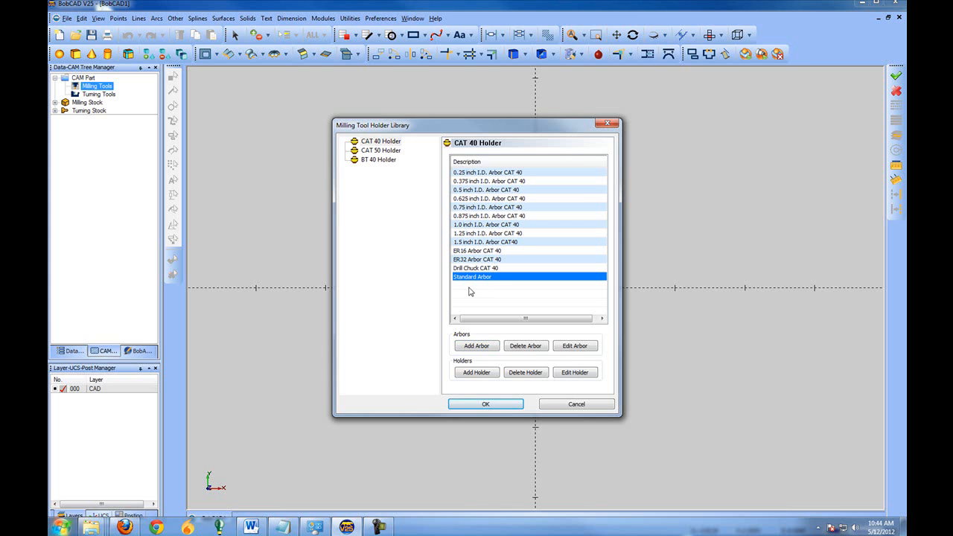
# Add a Standard Holder with height 3 and a .5 bottom chamfer.
pyautogui.click(476, 373)
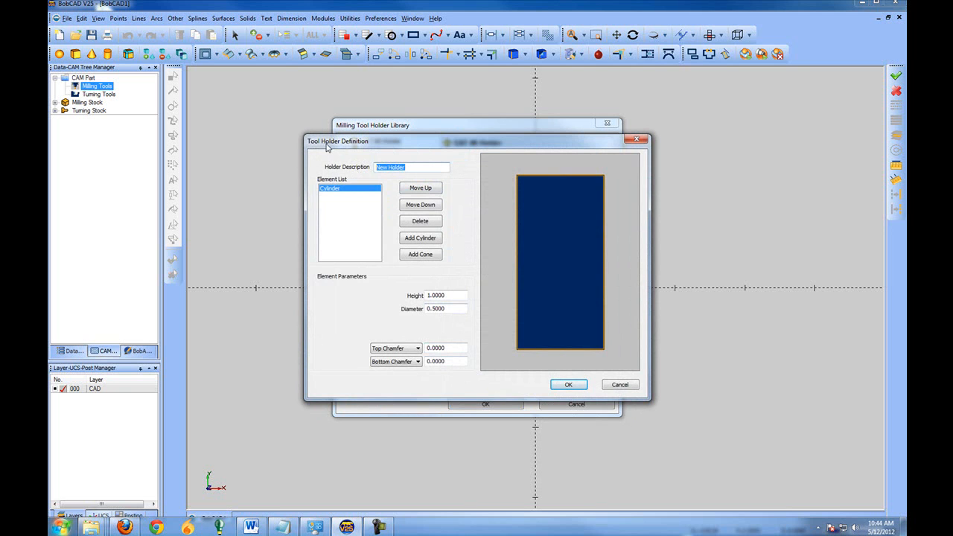
pyautogui.write('Standard')
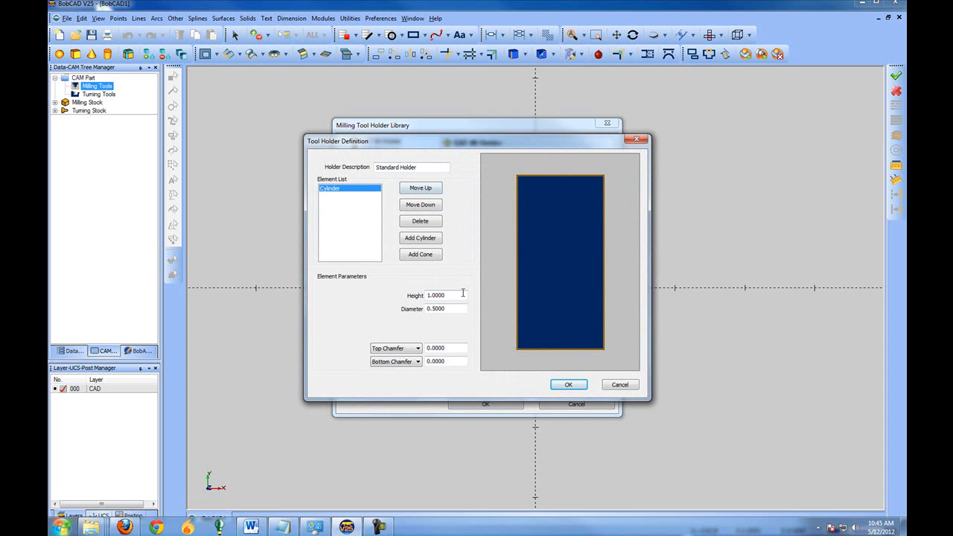
pyautogui.write('3')
pyautogui.write('2.0000')
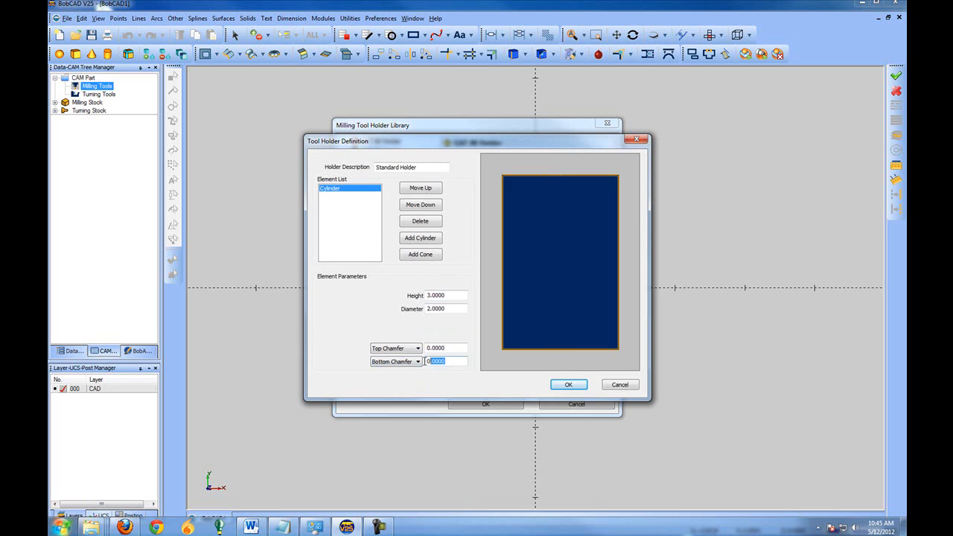
pyautogui.write('.5')
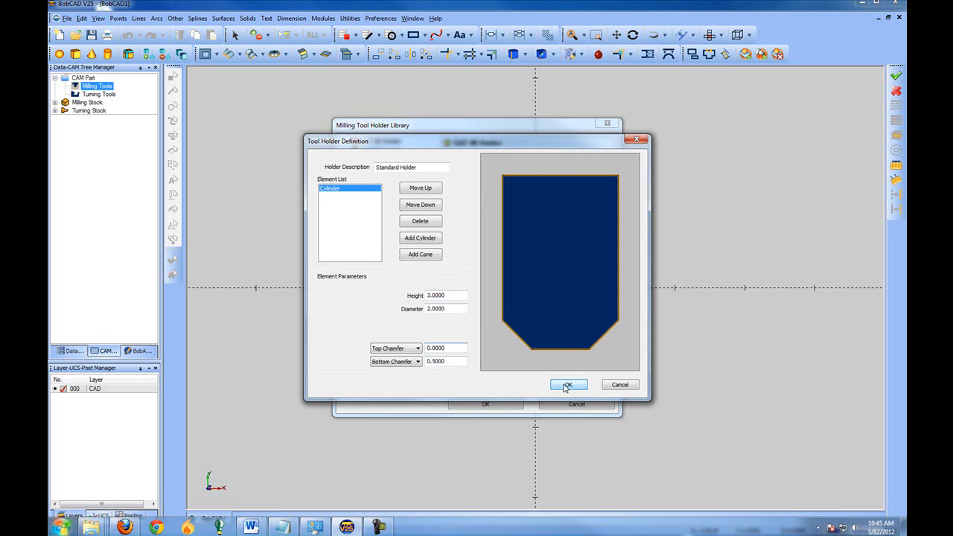
pyautogui.click(568, 384)
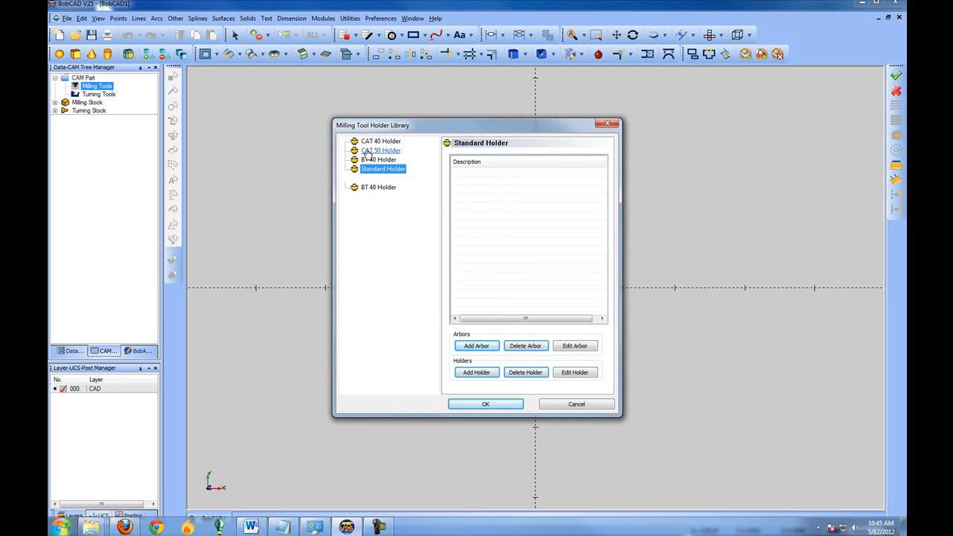
# Discard a stray arbor, add a default-sized arbor to CAT 40 Holder and close the library.
pyautogui.click(476, 346)
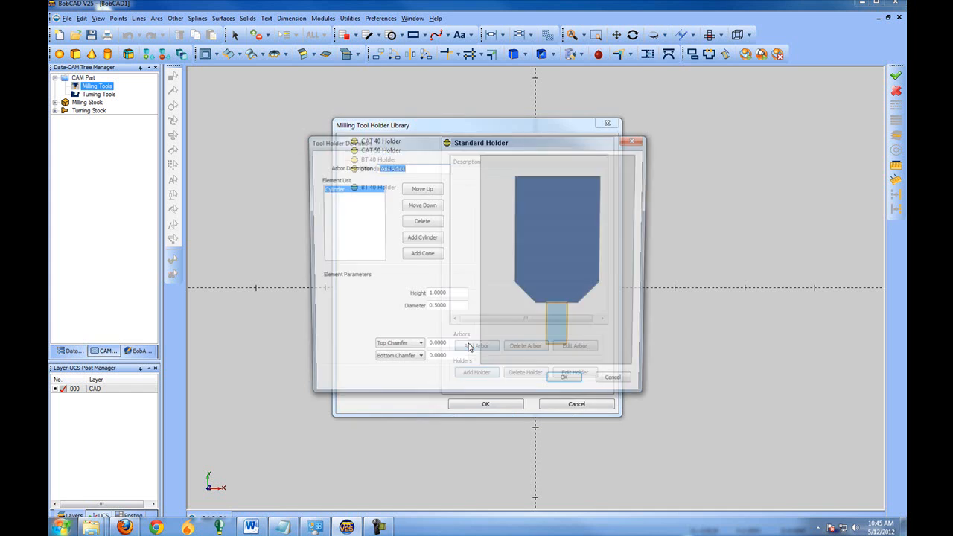
pyautogui.click(476, 346)
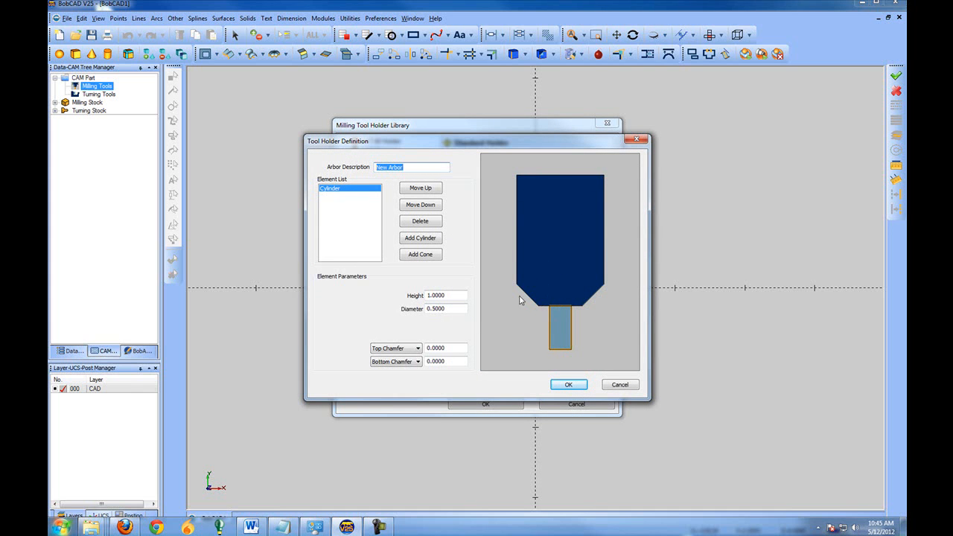
pyautogui.click(569, 385)
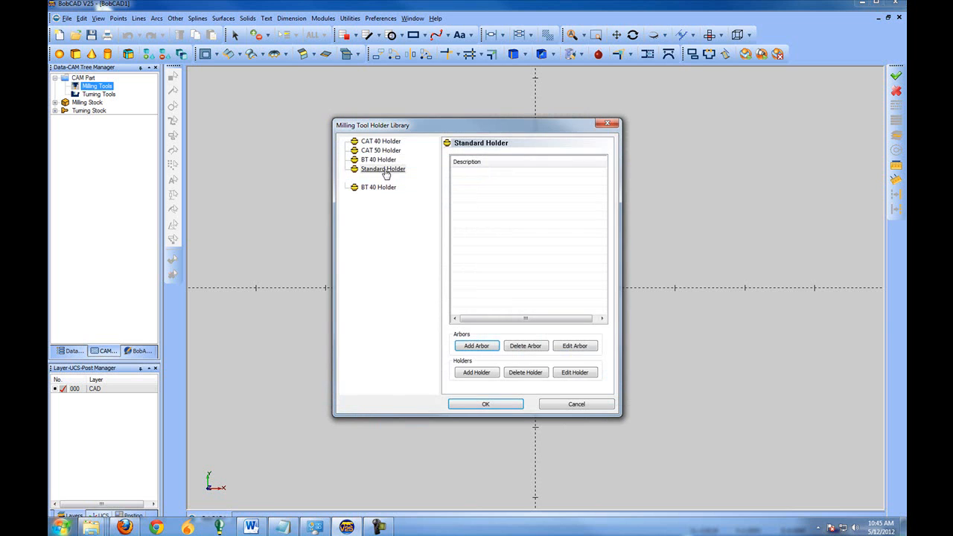
pyautogui.click(382, 140)
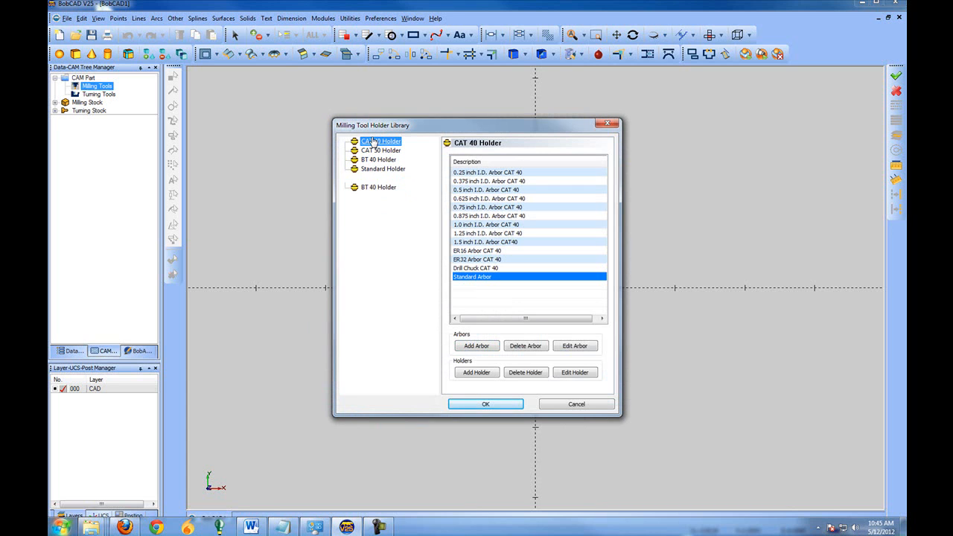
pyautogui.click(381, 141)
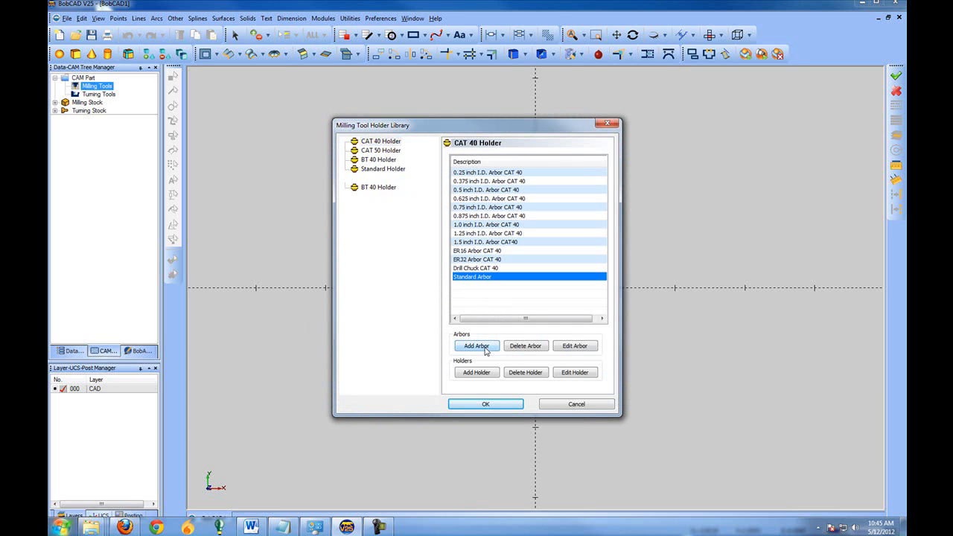
pyautogui.click(477, 345)
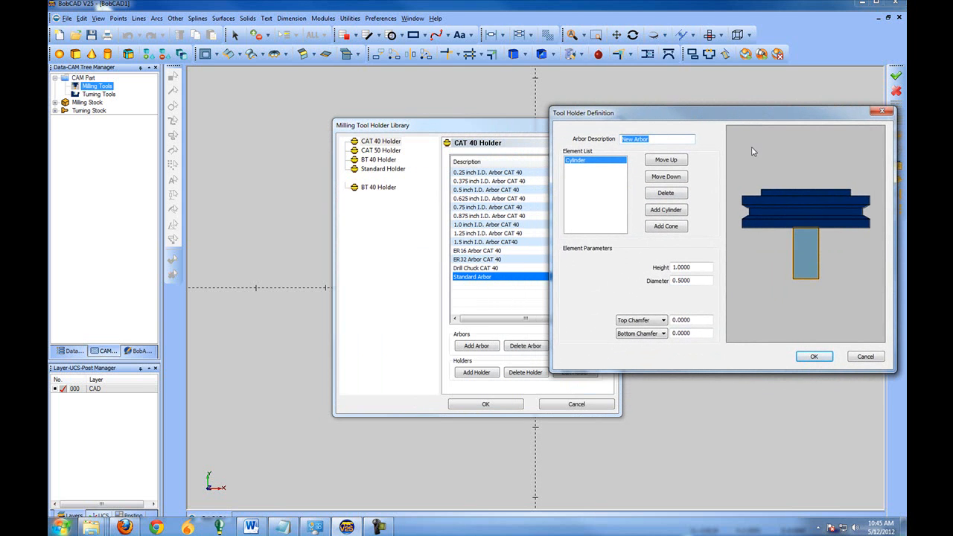
pyautogui.moveTo(749, 214)
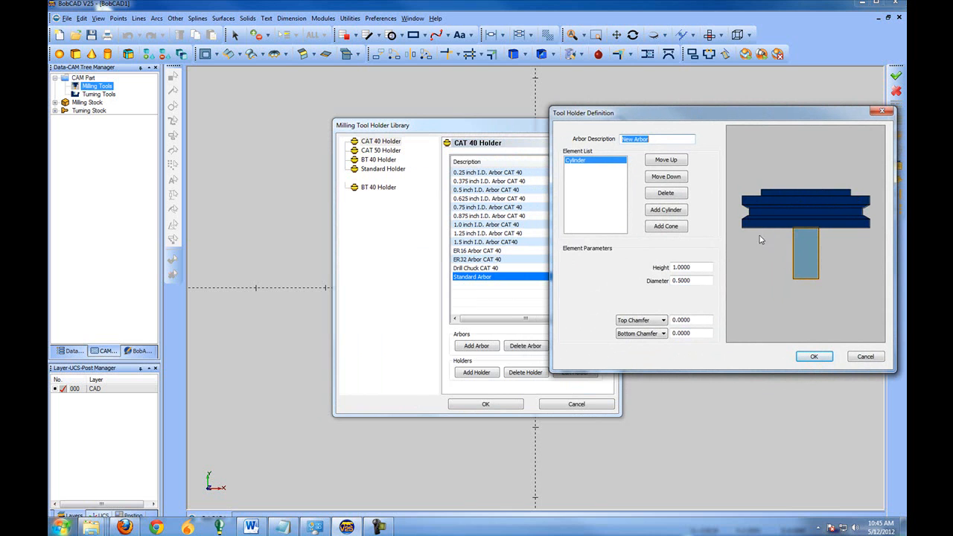
pyautogui.moveTo(810, 266)
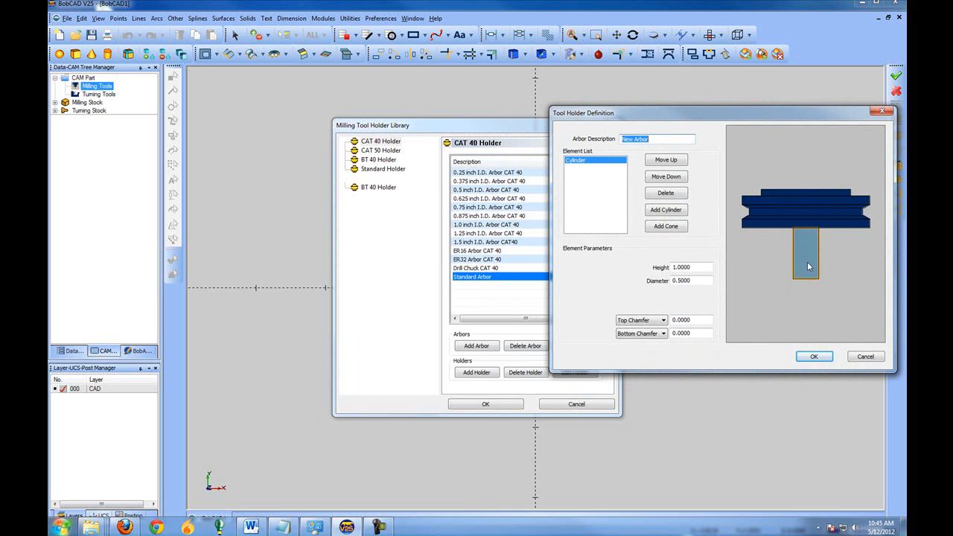
pyautogui.click(813, 356)
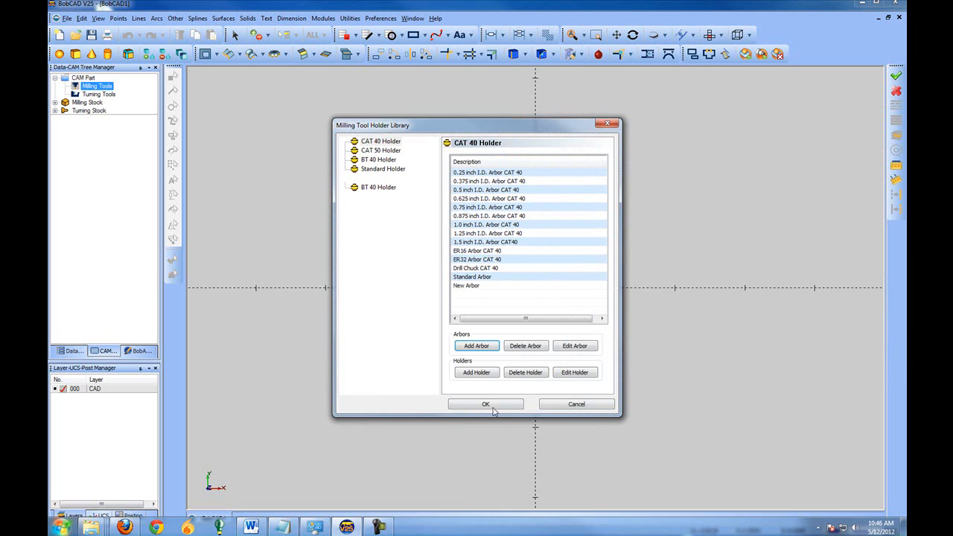
pyautogui.click(485, 404)
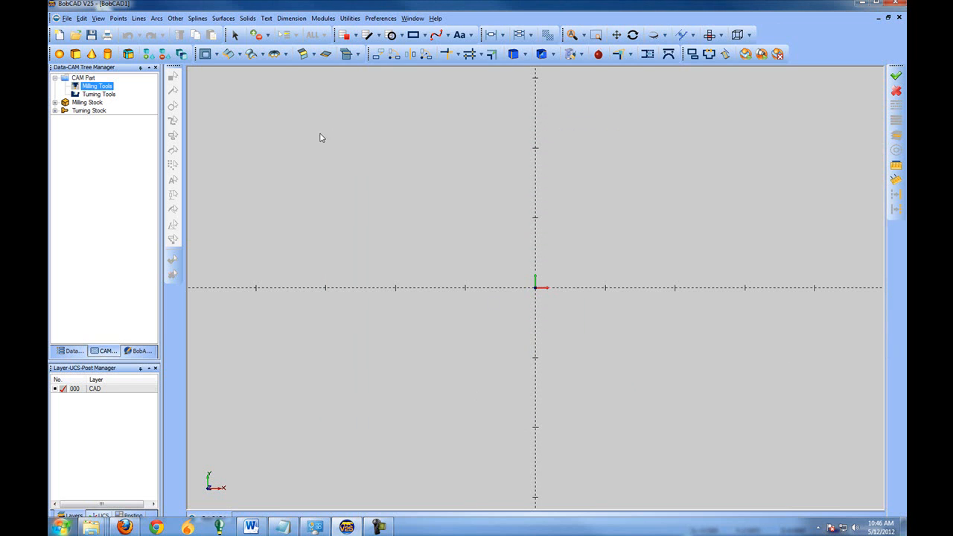
# Reopen the tool library and bring the 3-inch fly cutter up for modification.
pyautogui.rightClick(97, 85)
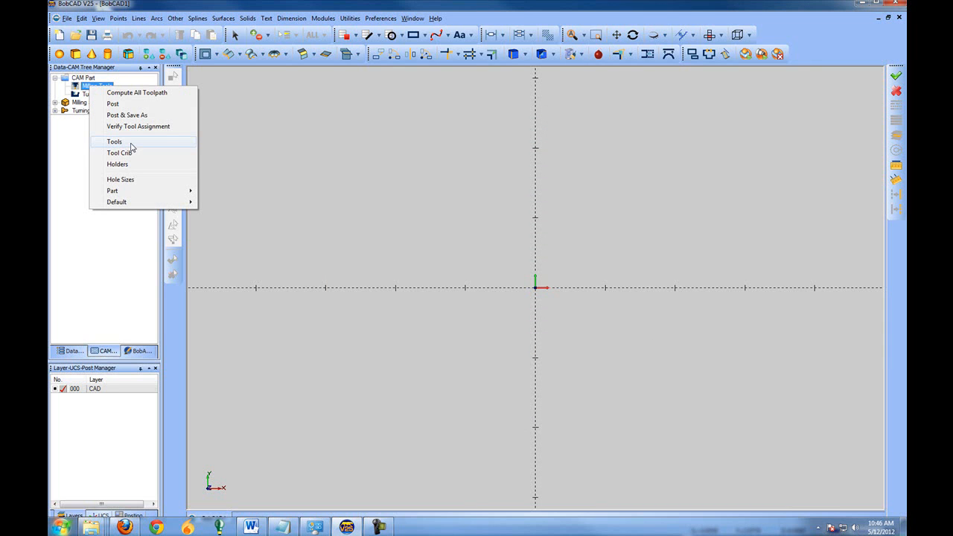
pyautogui.click(119, 152)
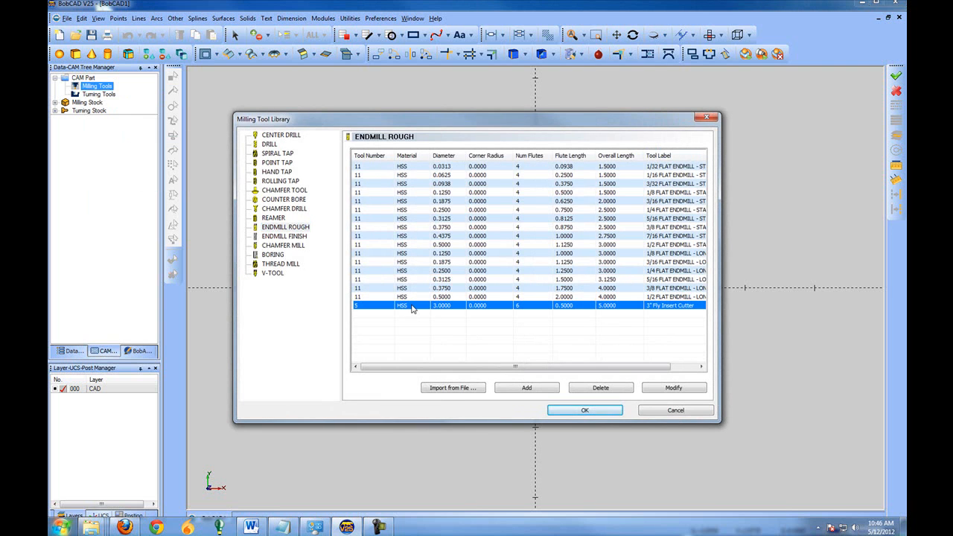
pyautogui.click(673, 387)
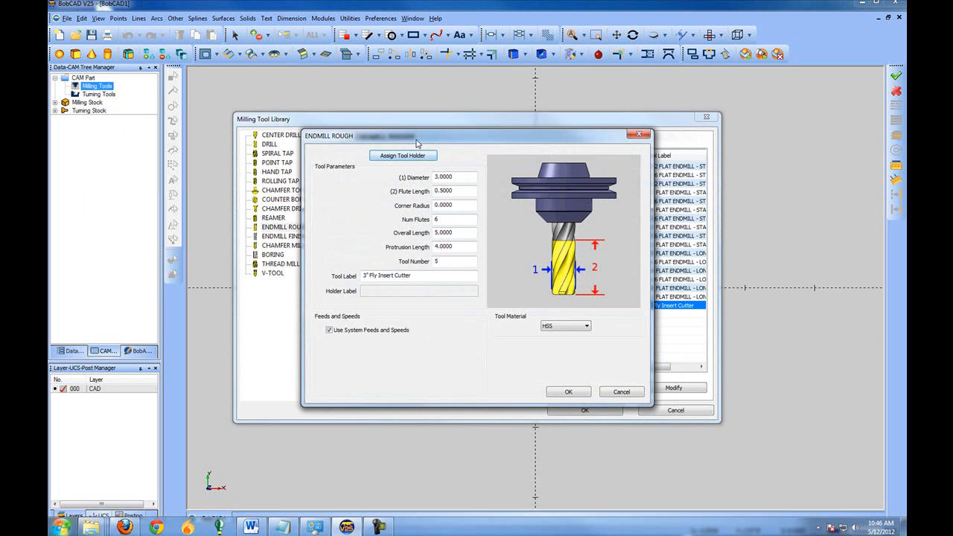
pyautogui.moveTo(402, 136); pyautogui.dragTo(461, 128)
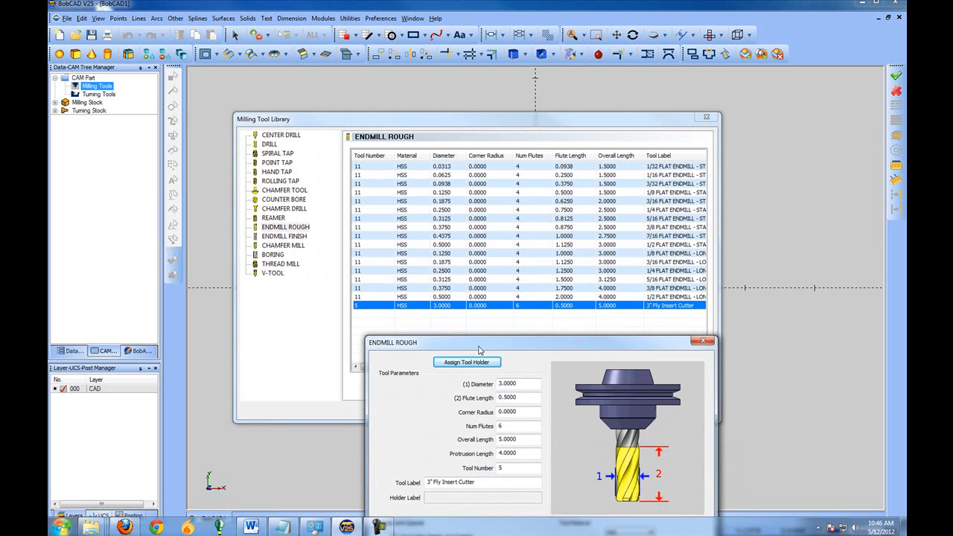
pyautogui.moveTo(691, 313)
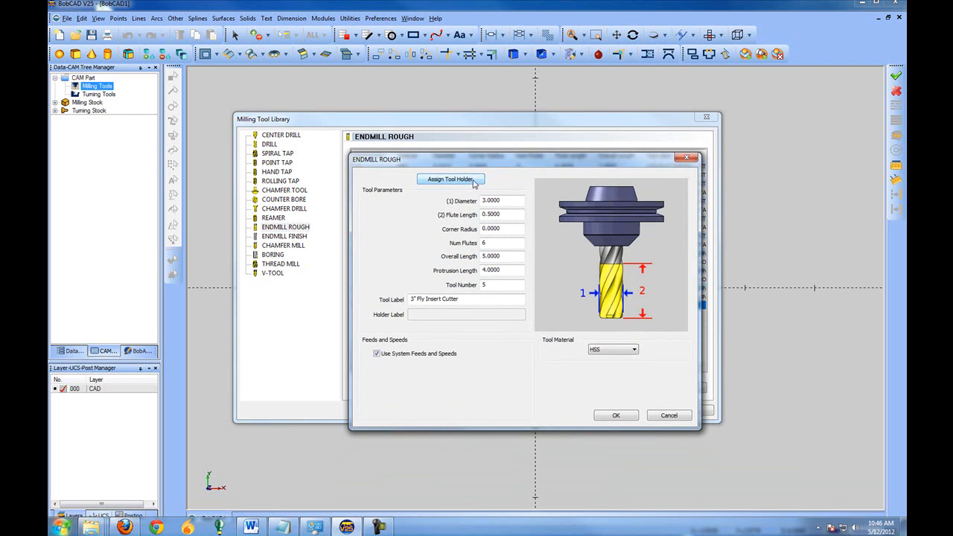
# Assign the Standard Arbor as the cutter's holder, accept and close the library.
pyautogui.click(450, 179)
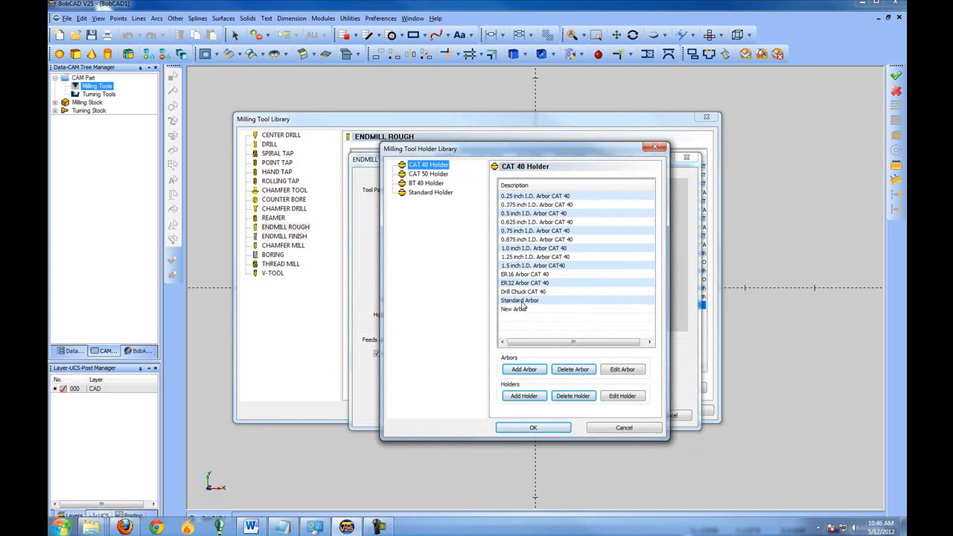
pyautogui.click(520, 301)
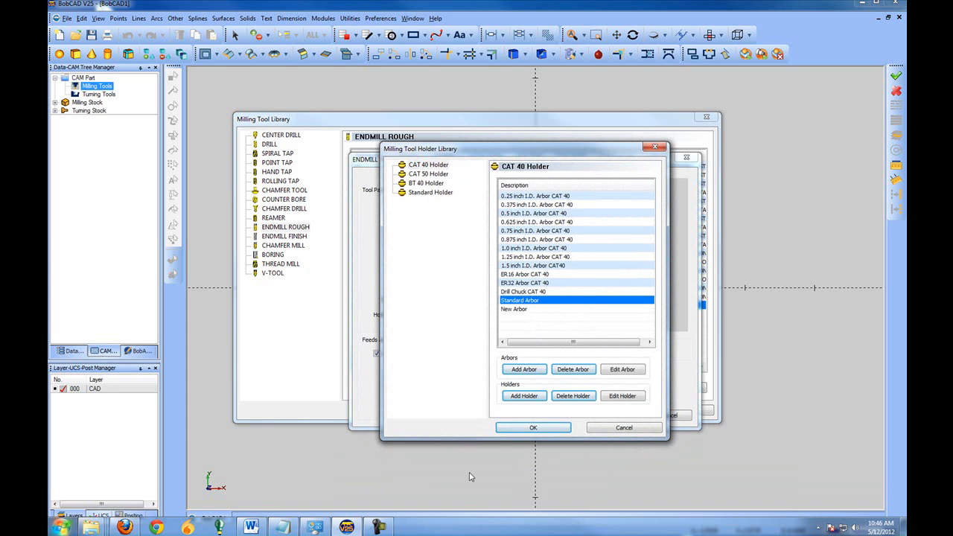
pyautogui.click(533, 428)
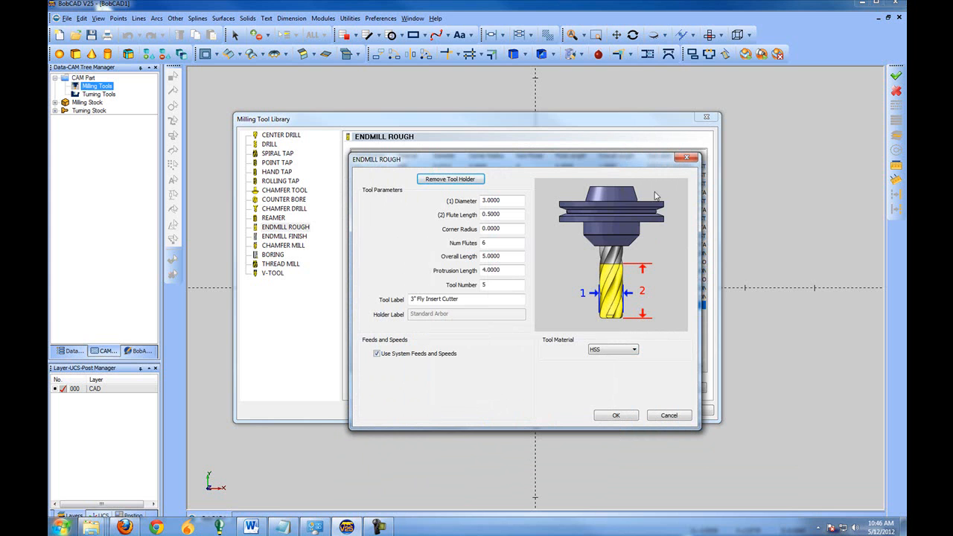
pyautogui.moveTo(665, 217)
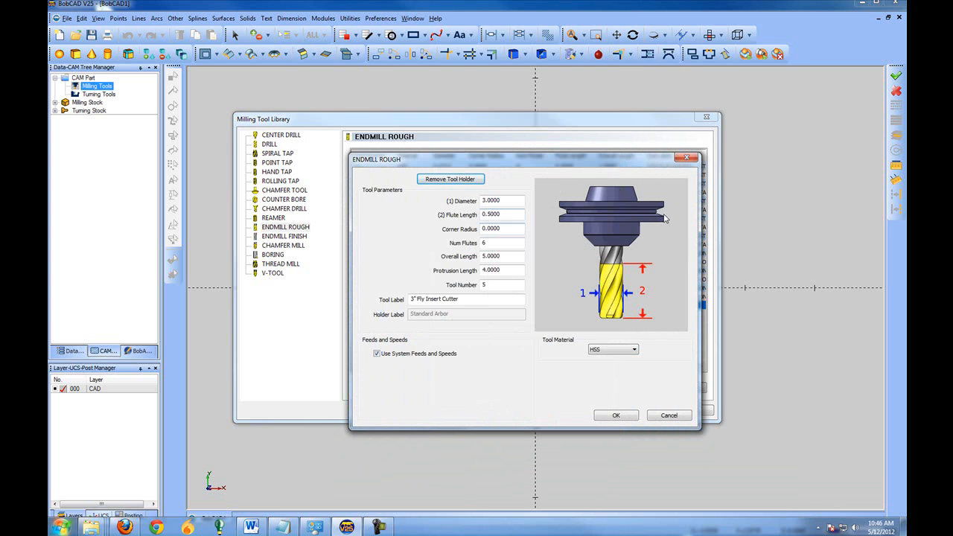
pyautogui.click(617, 415)
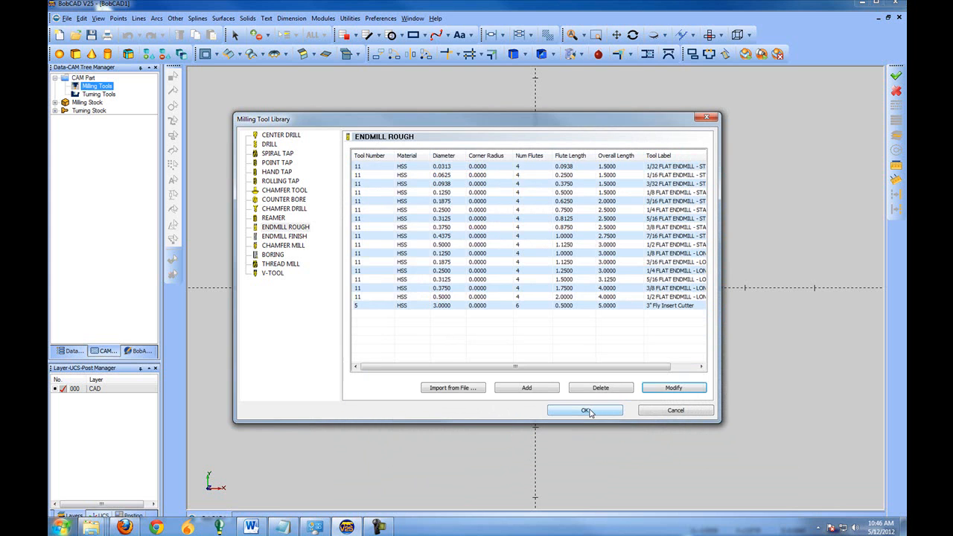
pyautogui.click(586, 411)
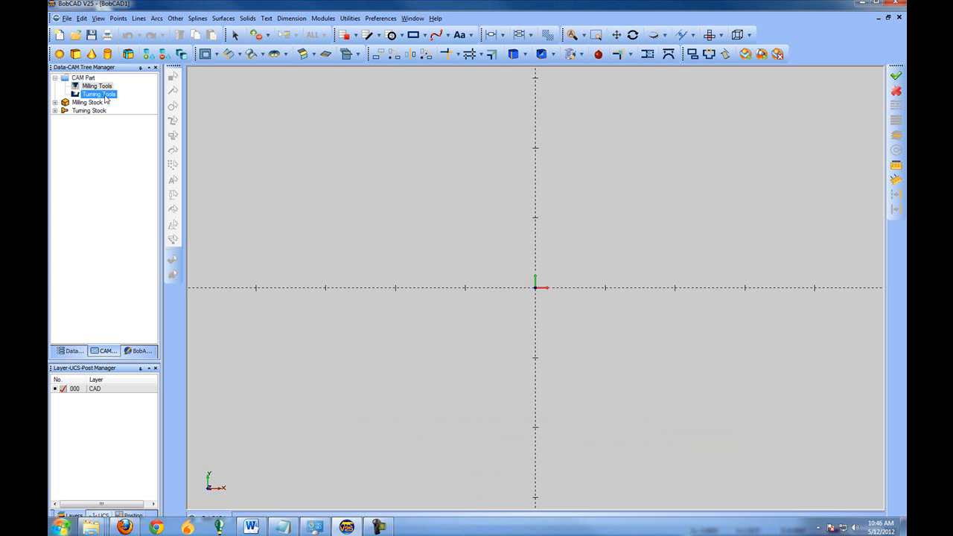
# Open the Tool Crib and add the 3-inch fly cutter from the library under ENDMILL ROUGH.
pyautogui.rightClick(95, 85)
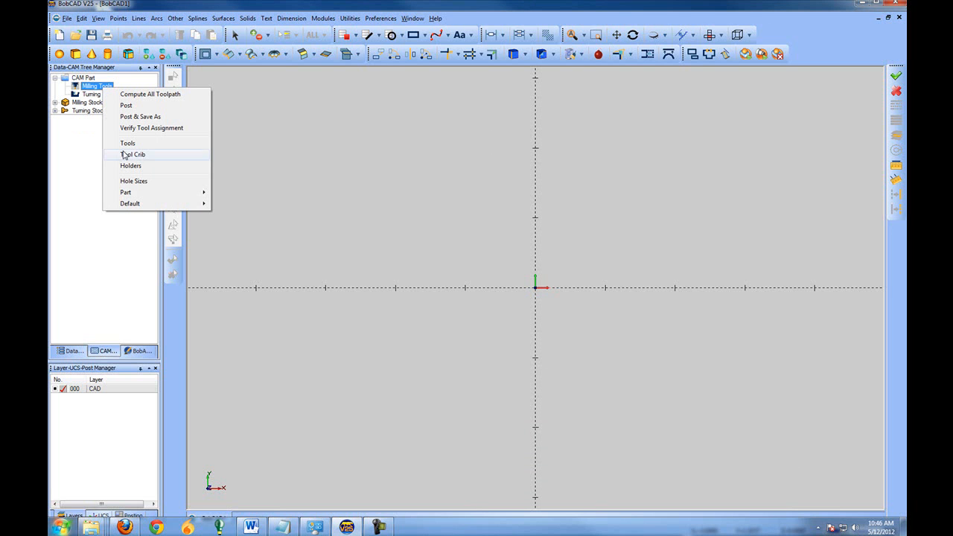
pyautogui.click(132, 153)
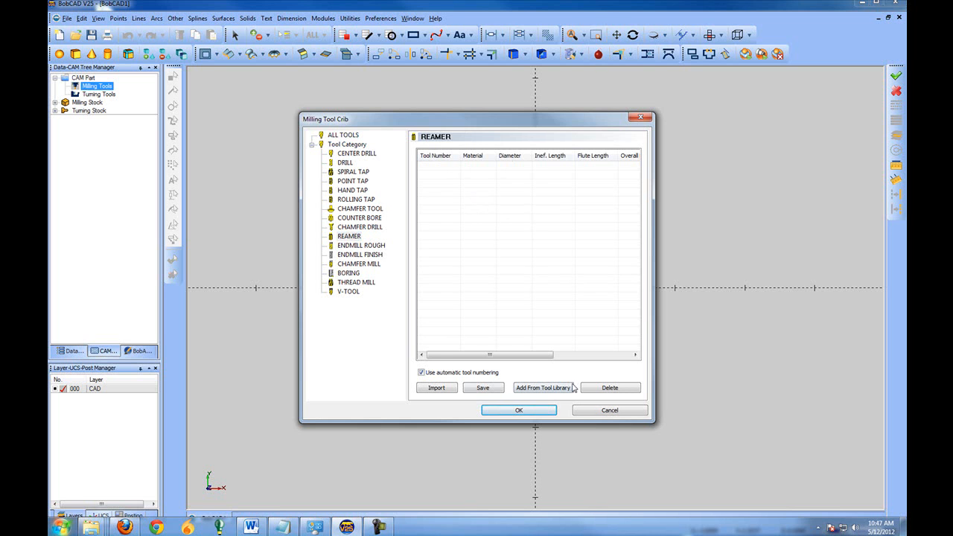
pyautogui.click(542, 387)
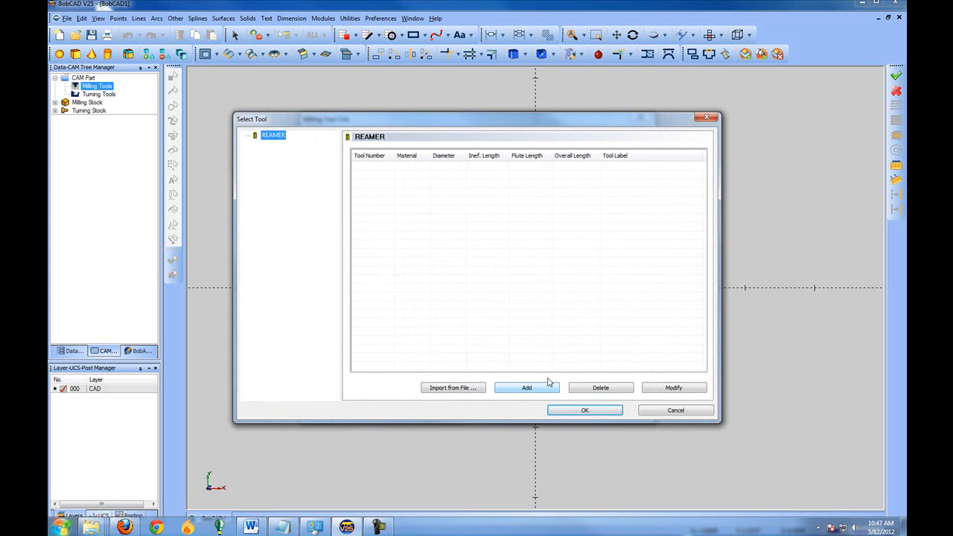
pyautogui.click(527, 388)
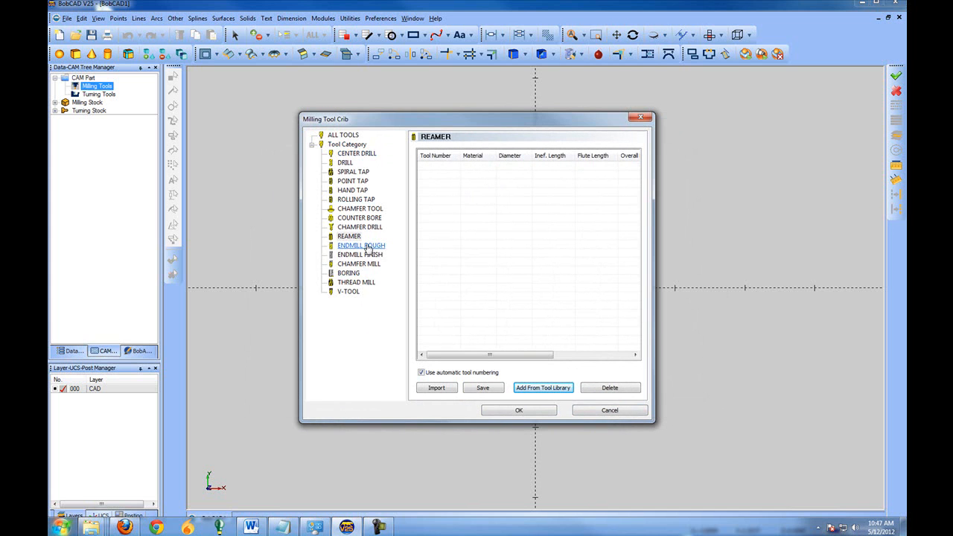
pyautogui.click(361, 244)
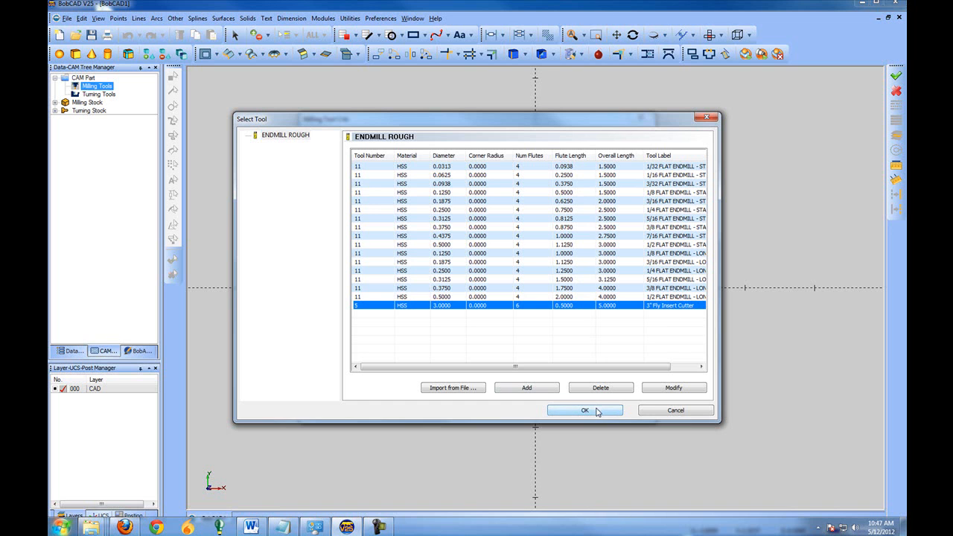
pyautogui.click(585, 411)
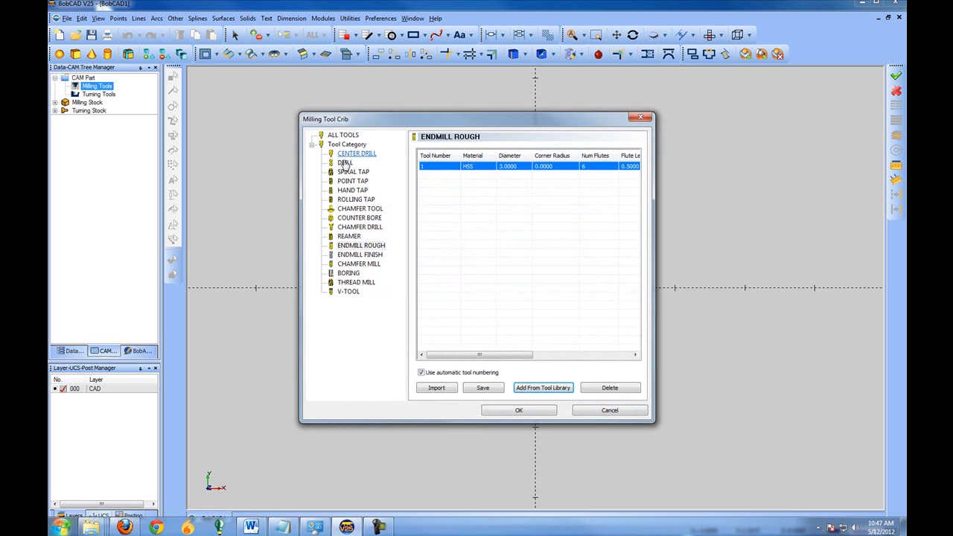
# Add the 0.5 drill from the library under DRILL and close the tool crib.
pyautogui.click(346, 163)
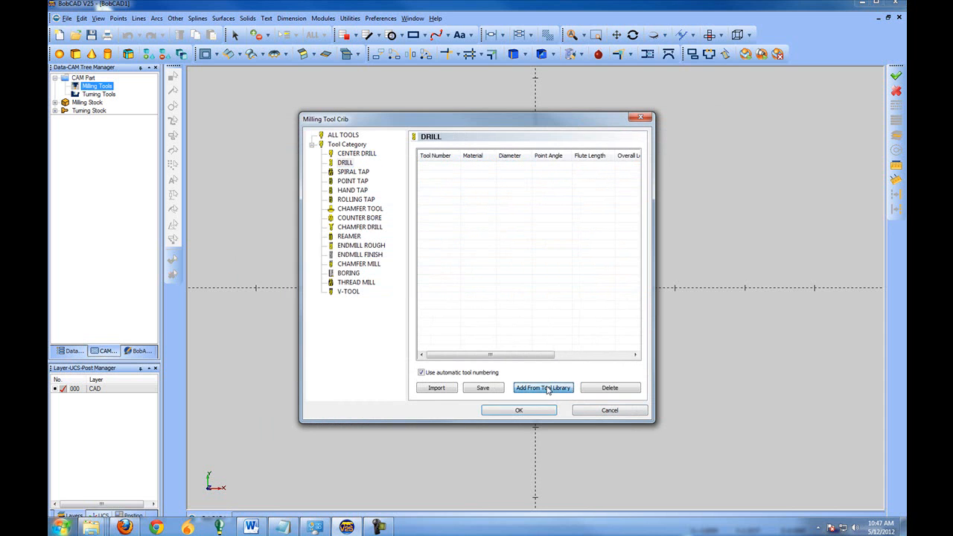
pyautogui.click(542, 387)
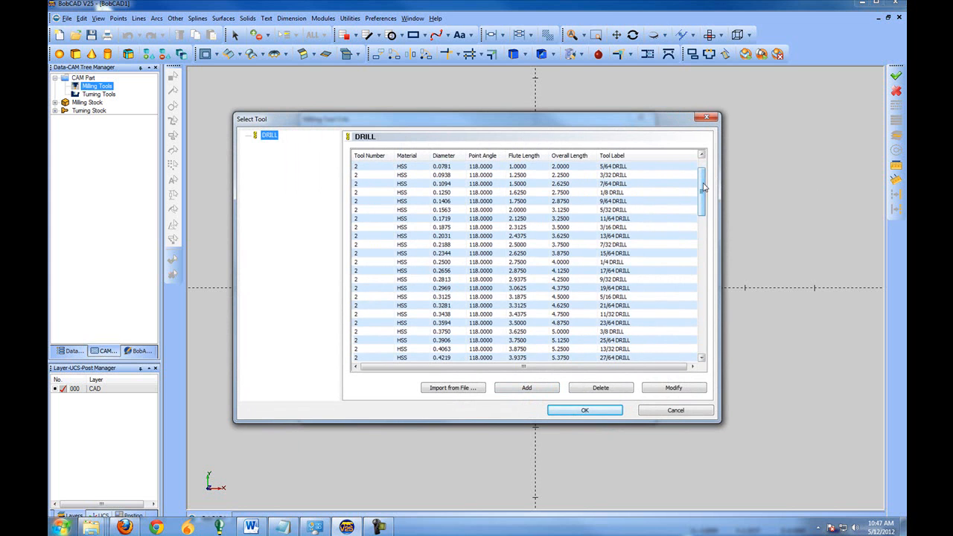
pyautogui.scroll(-3)
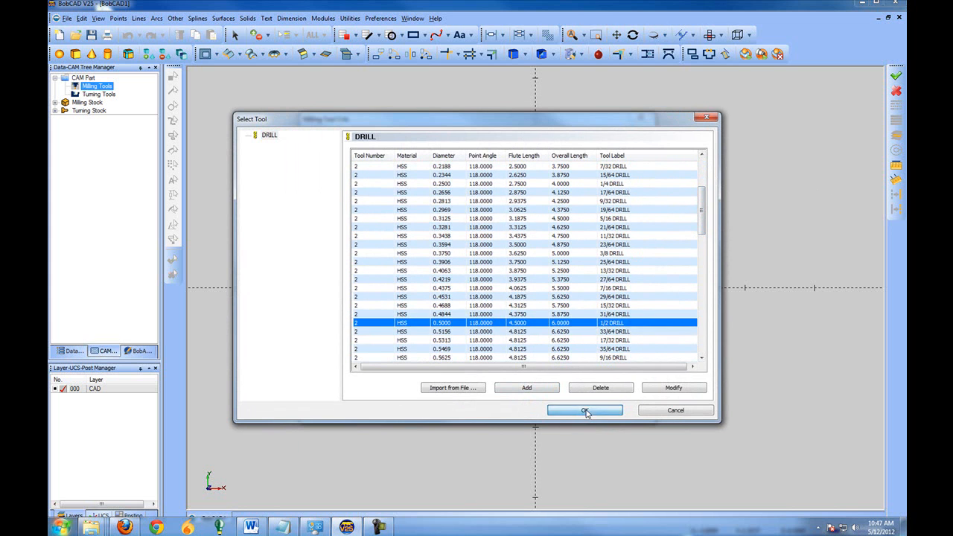
pyautogui.click(585, 411)
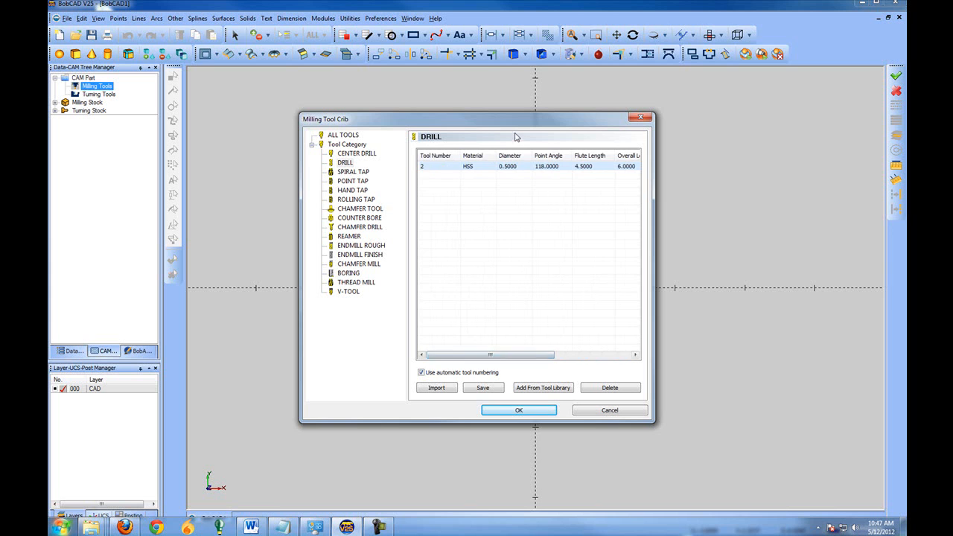
pyautogui.click(357, 153)
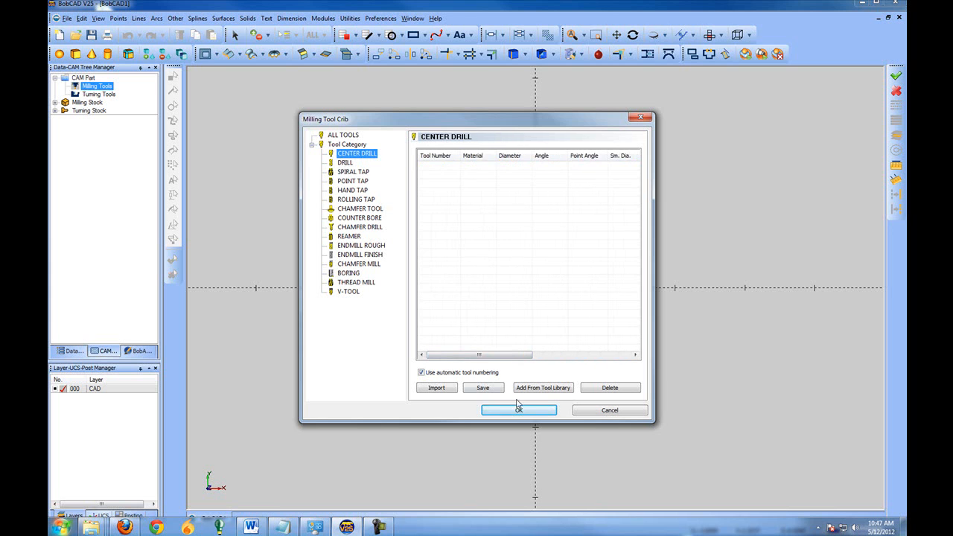
pyautogui.click(519, 411)
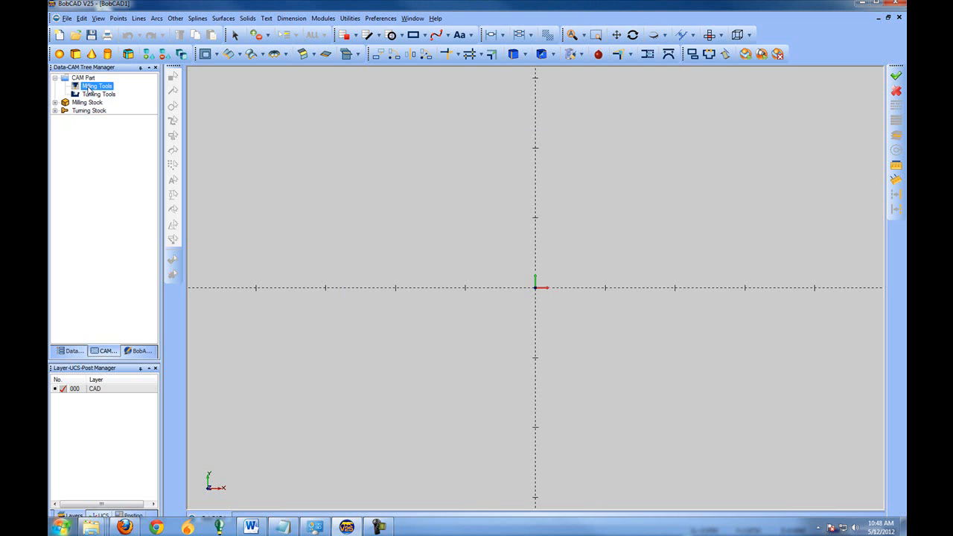
# Reopen the Milling Tool Library from the CAM Part context menu on the ENDMILL ROUGH list.
pyautogui.rightClick(97, 85)
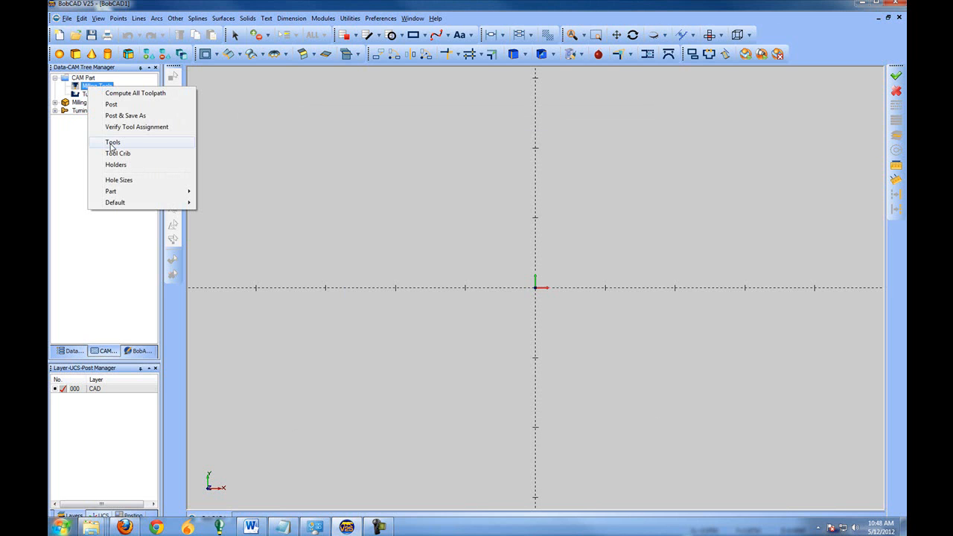
pyautogui.moveTo(149, 146)
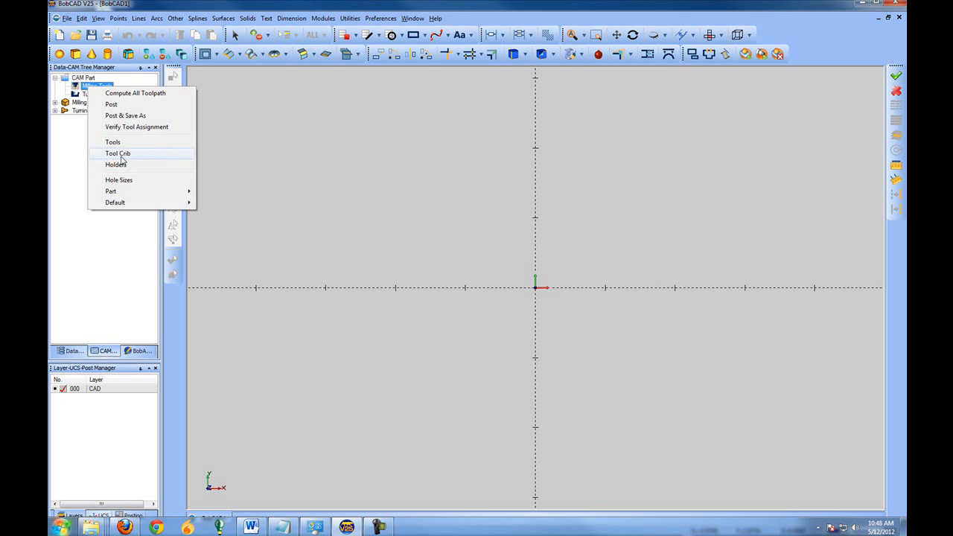
pyautogui.moveTo(113, 143)
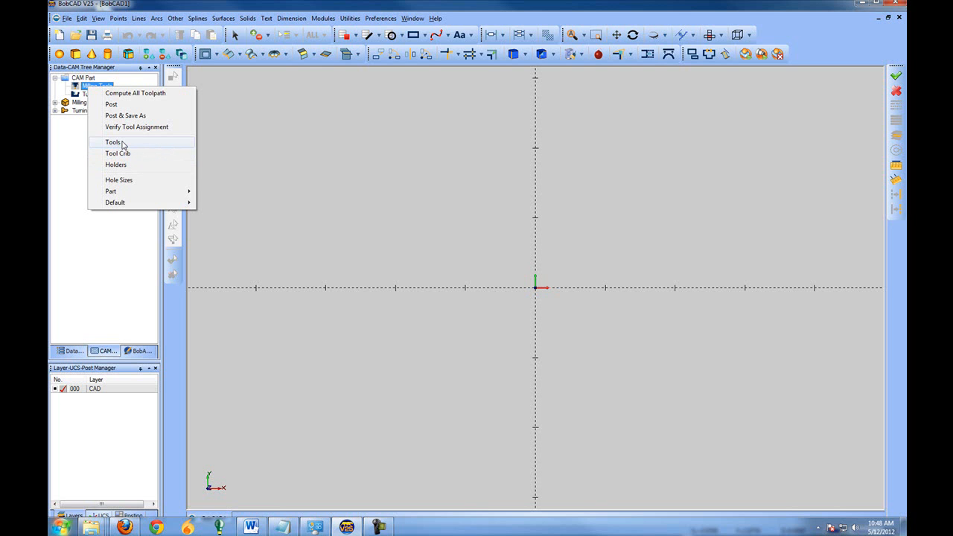
pyautogui.click(113, 143)
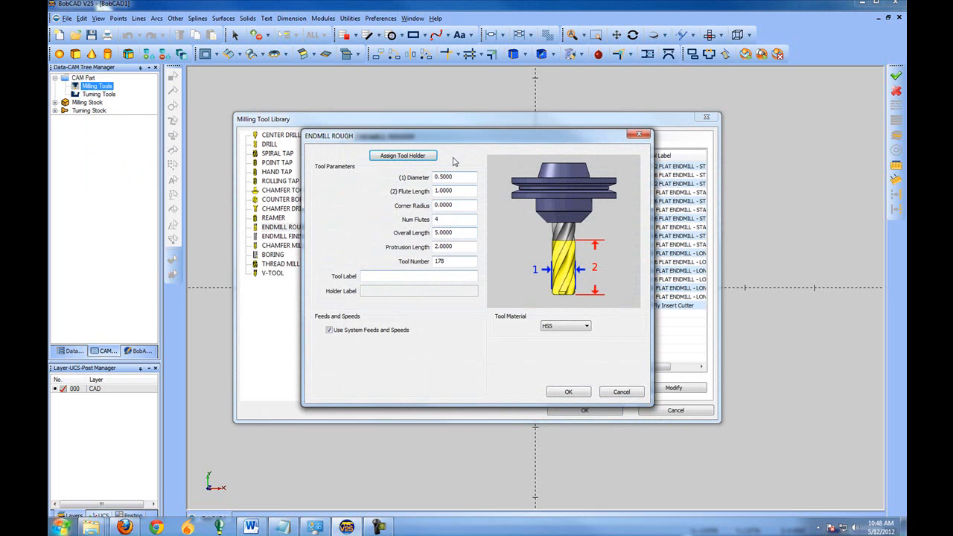
pyautogui.moveTo(573, 140)
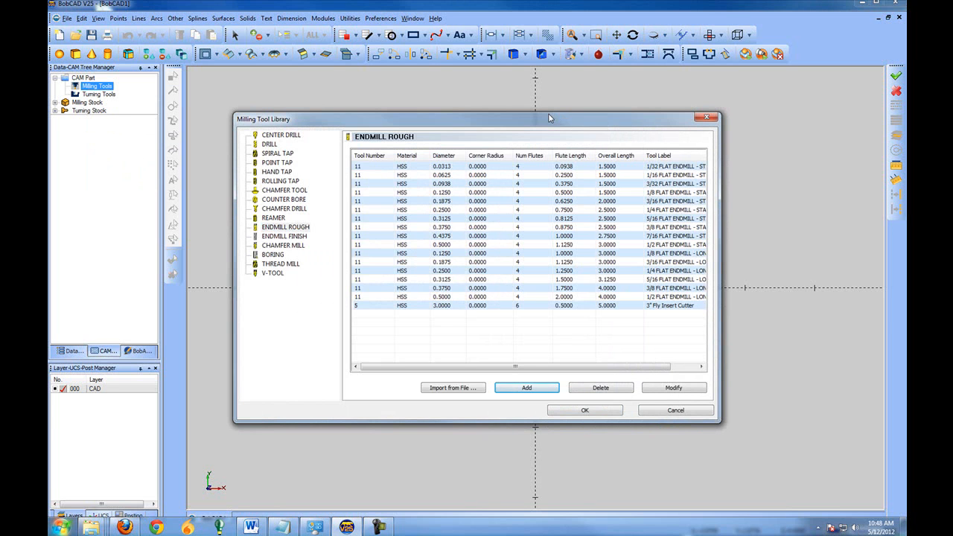
pyautogui.moveTo(543, 271)
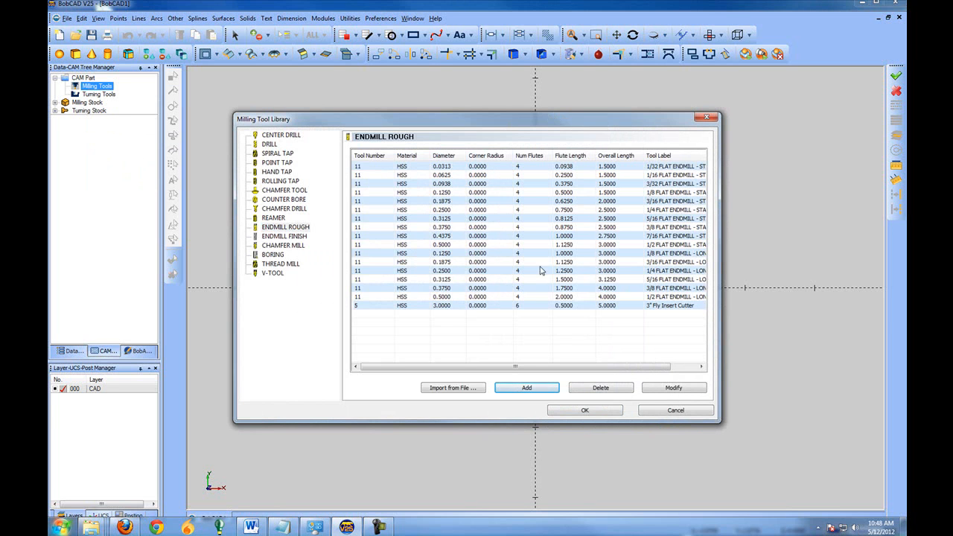
pyautogui.moveTo(551, 322)
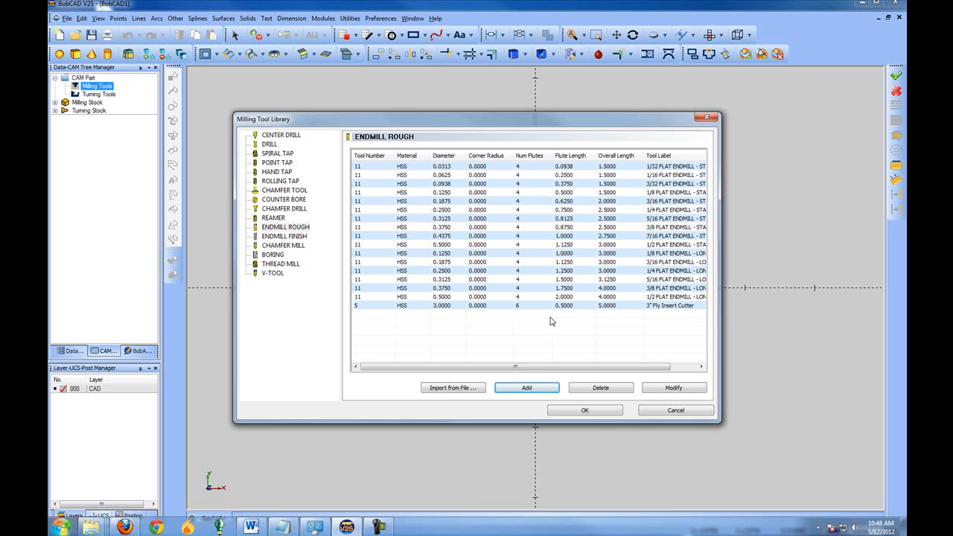